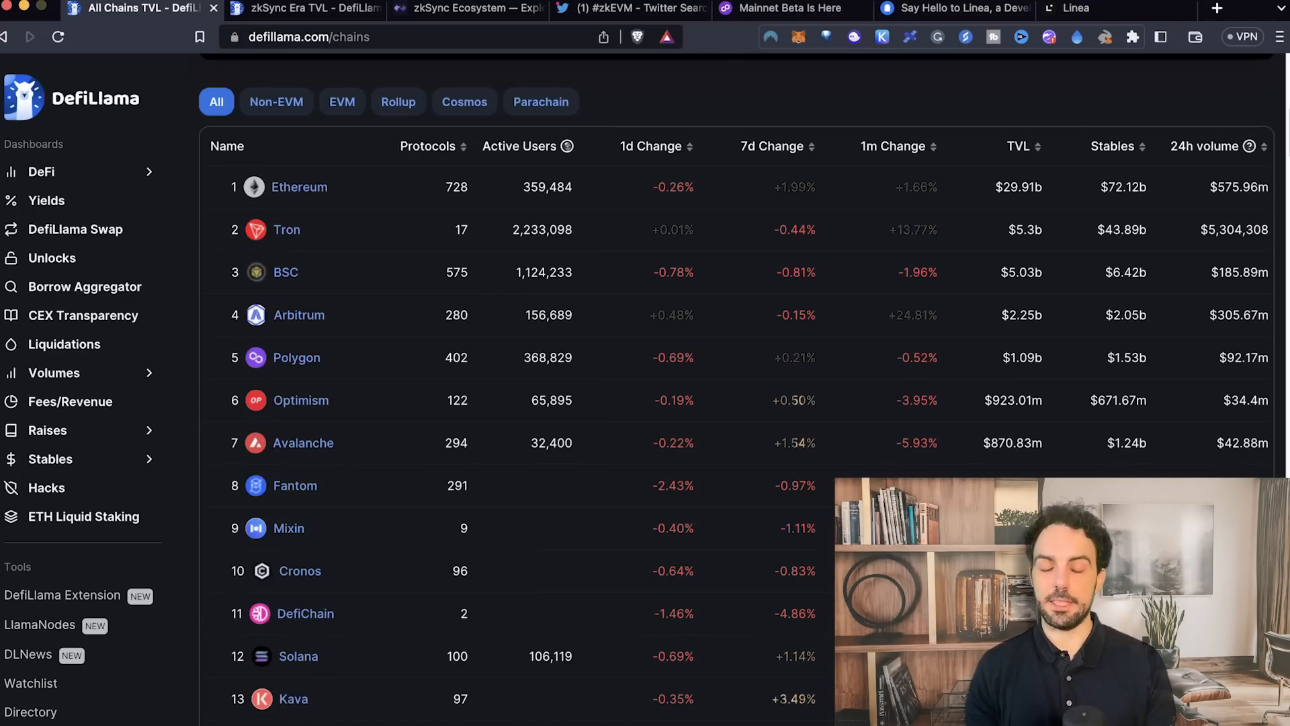
- Scroll the chains-by-TVL table down to zkSync Era at rank 26 with $75.86m TVL
scroll("down", 3)
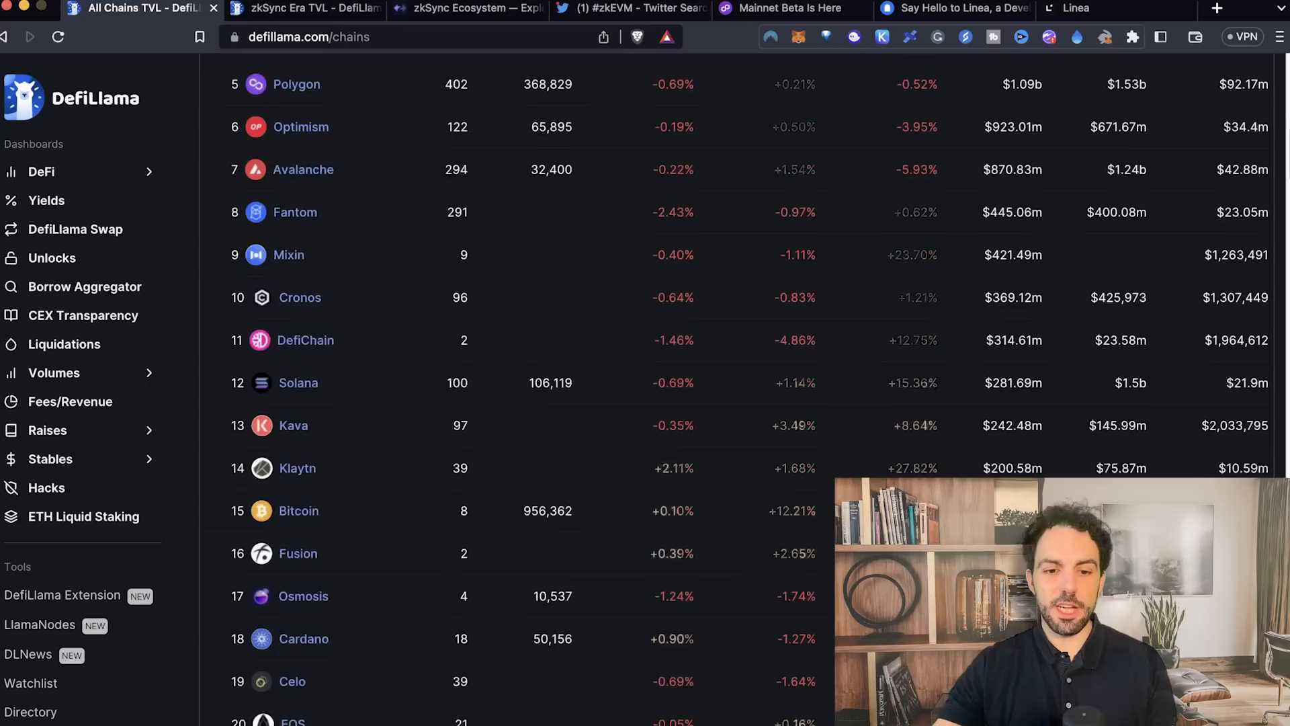
scroll("down", 3)
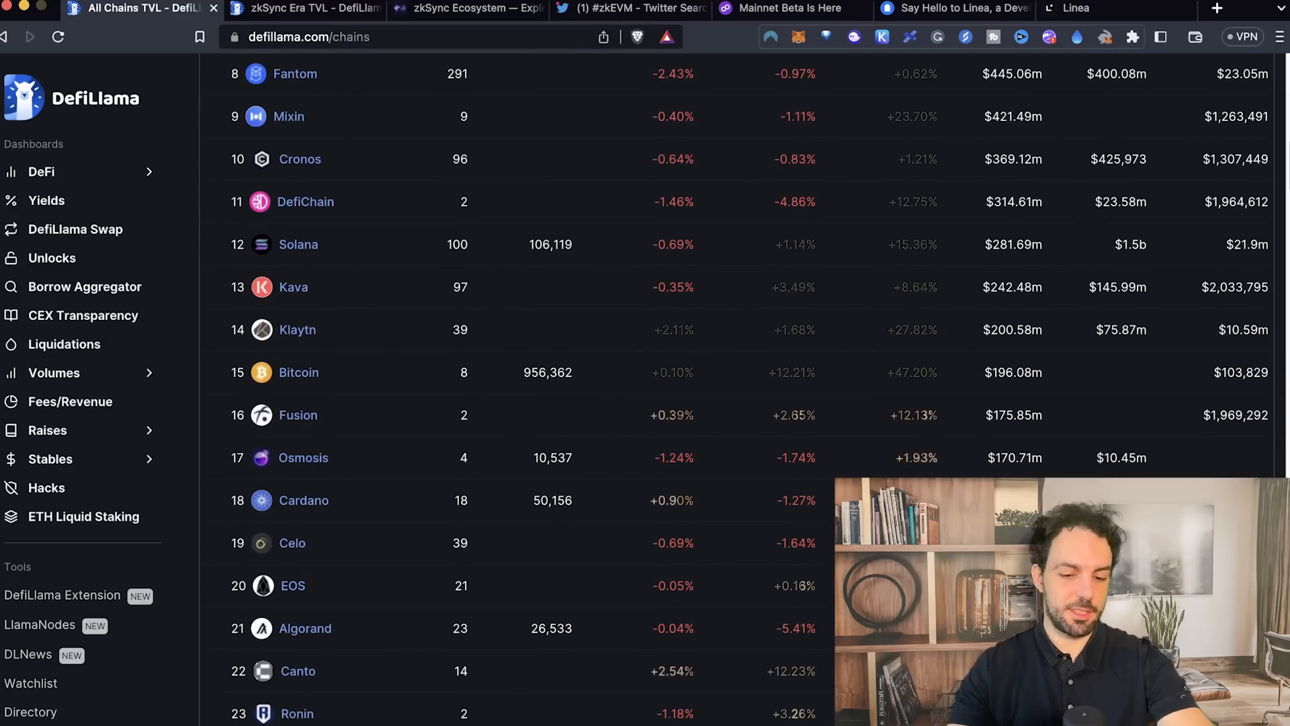
scroll("down", 3)
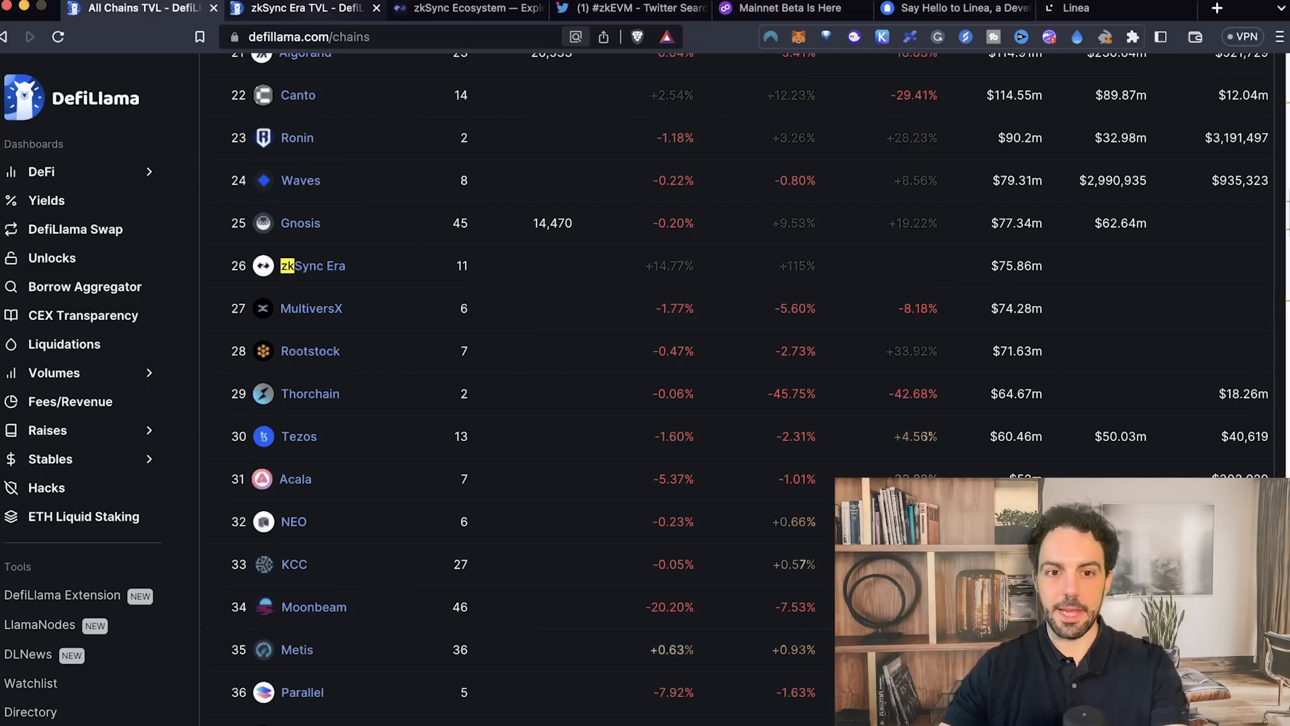
- View zkSync Era's $75.86m TVL page with SyncSwap's 47.85% dominance, then go to the zkSync Ecosystem directory
left_click(309, 265)
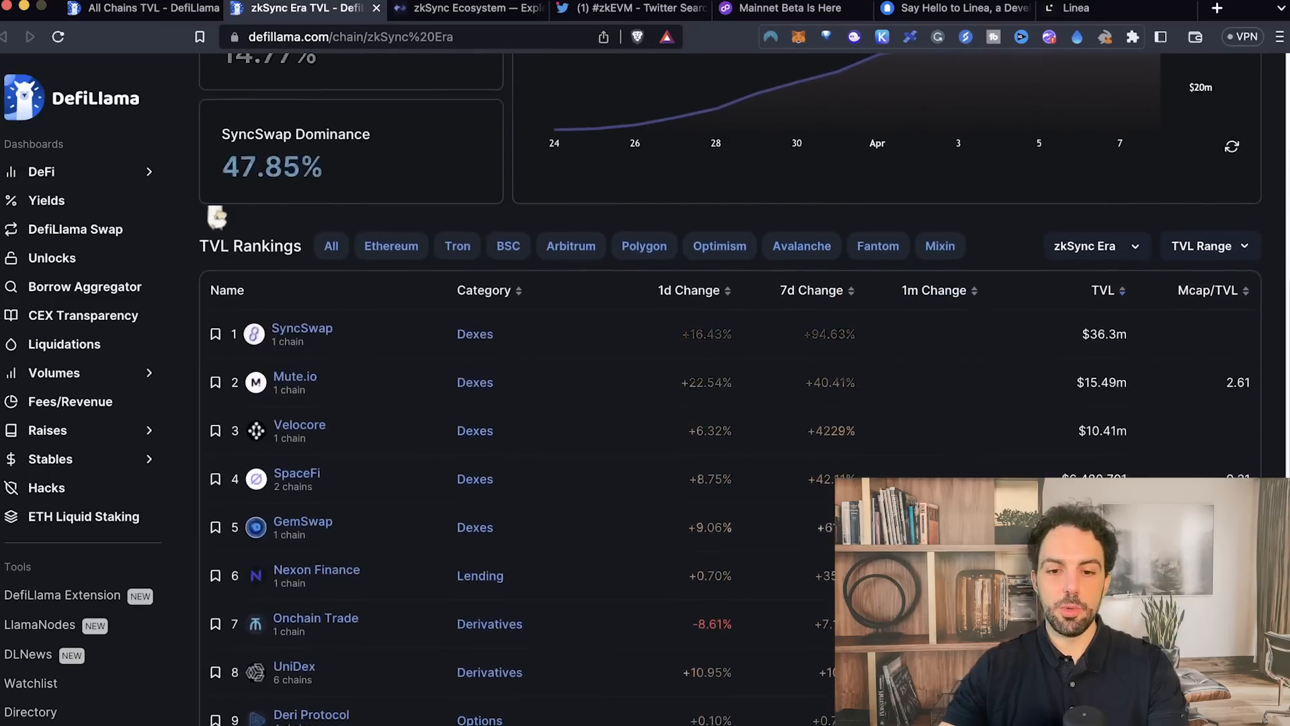
scroll("down", 3)
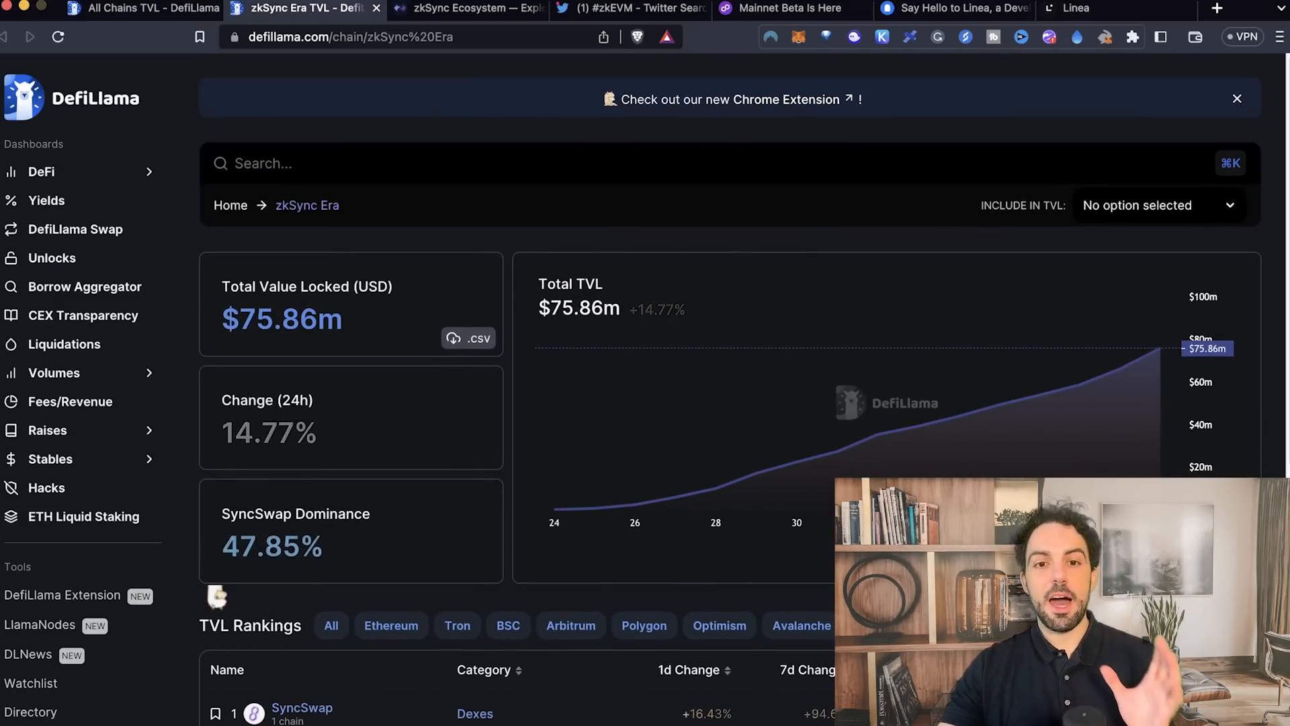
left_click(465, 9)
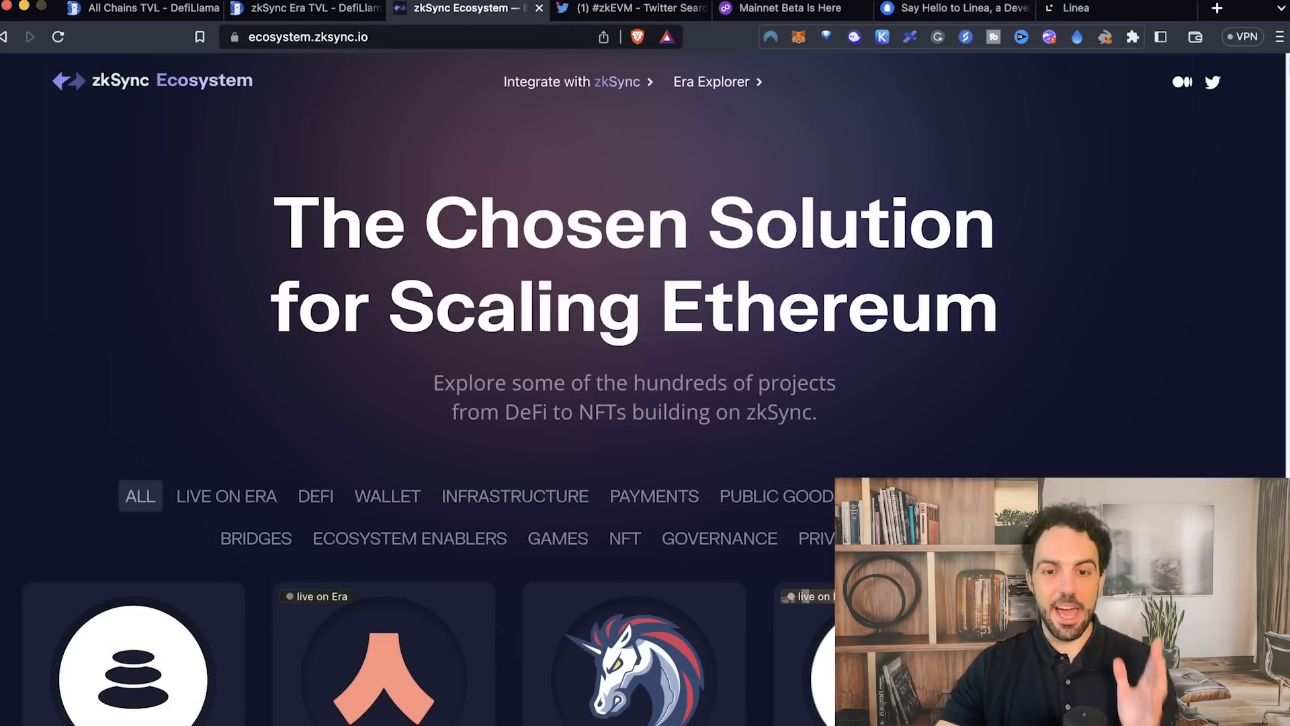
scroll("down", 3)
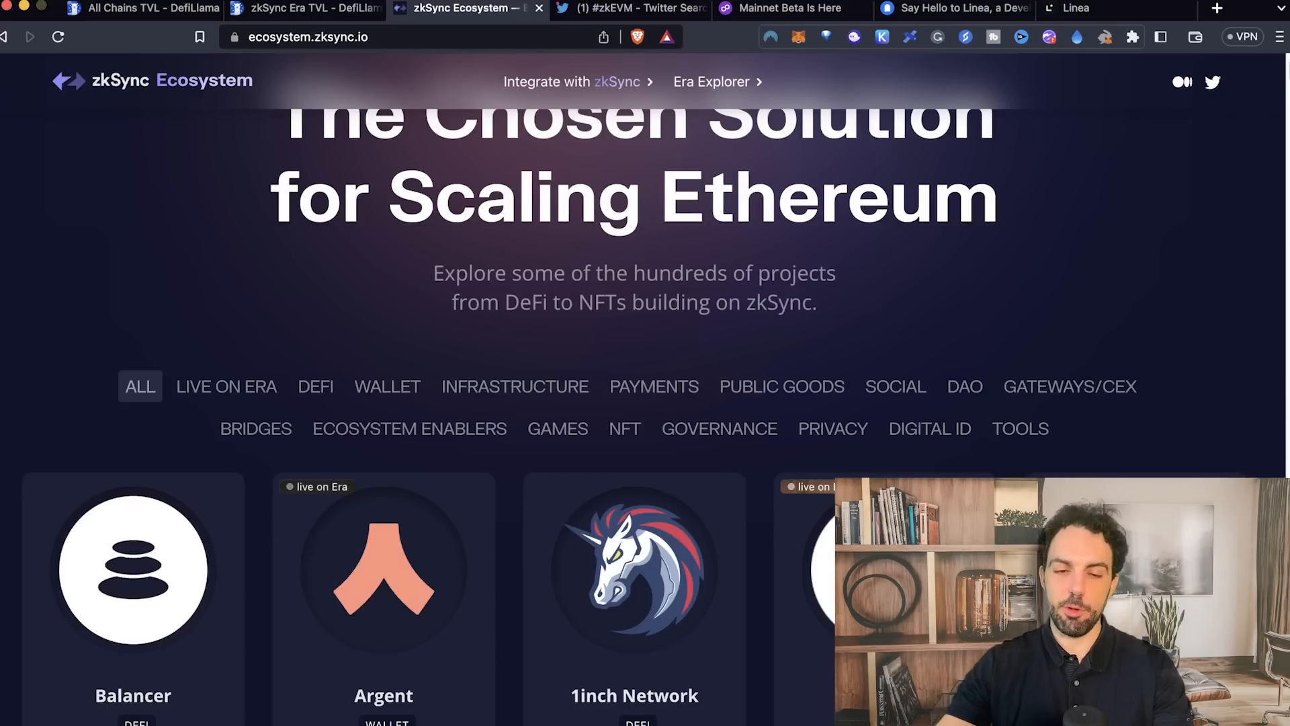
scroll("down", 3)
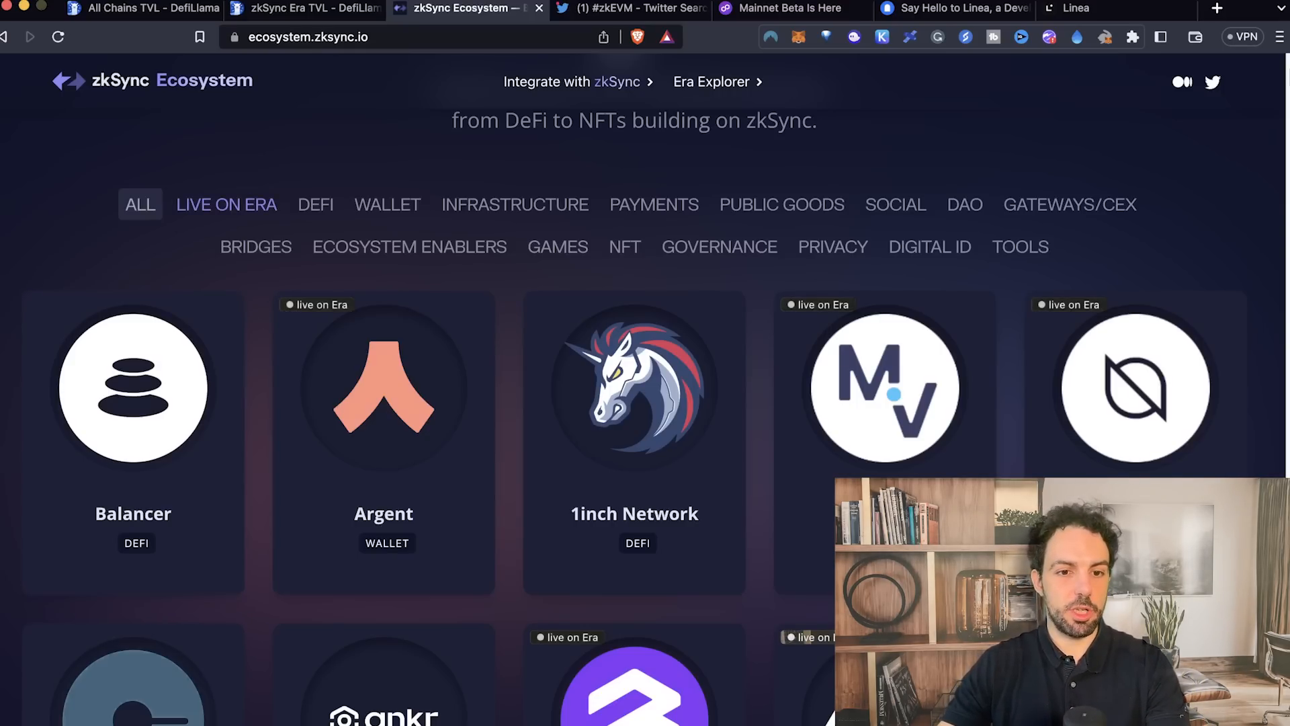
- Filter the zkSync Ecosystem directory to projects live on Era and browse the results
left_click(226, 204)
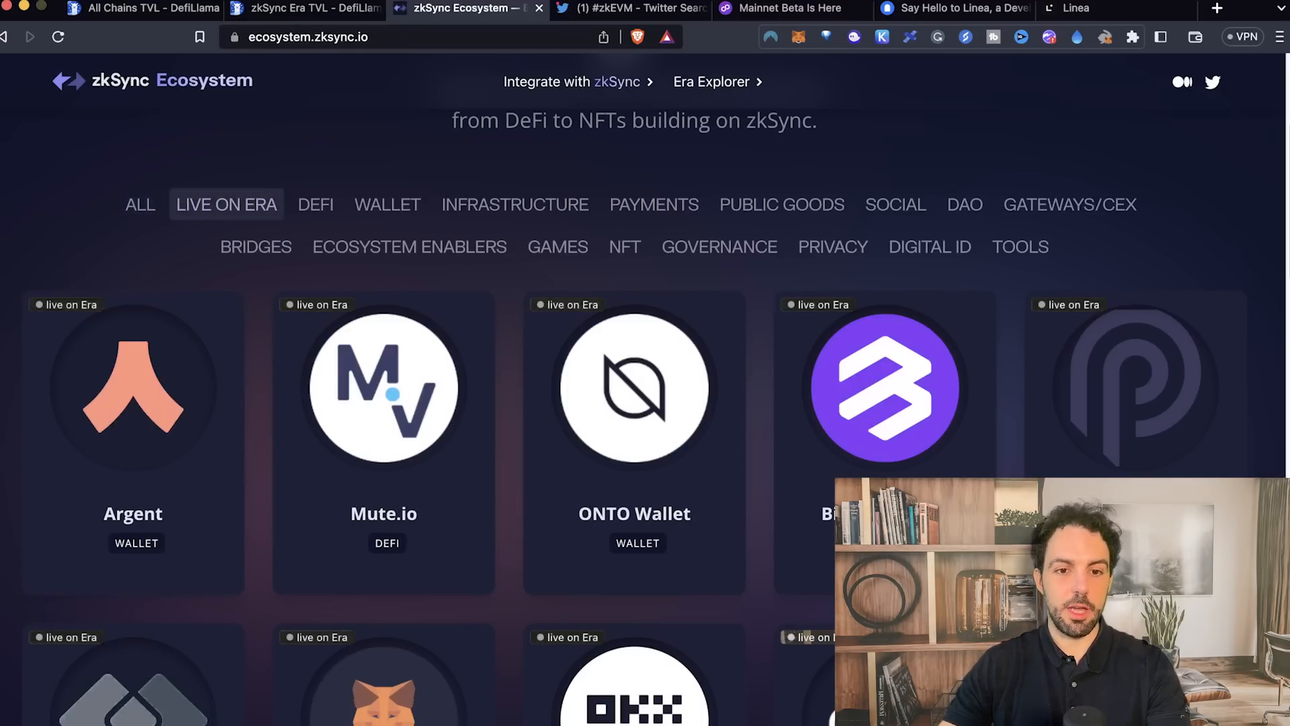
scroll("down", 3)
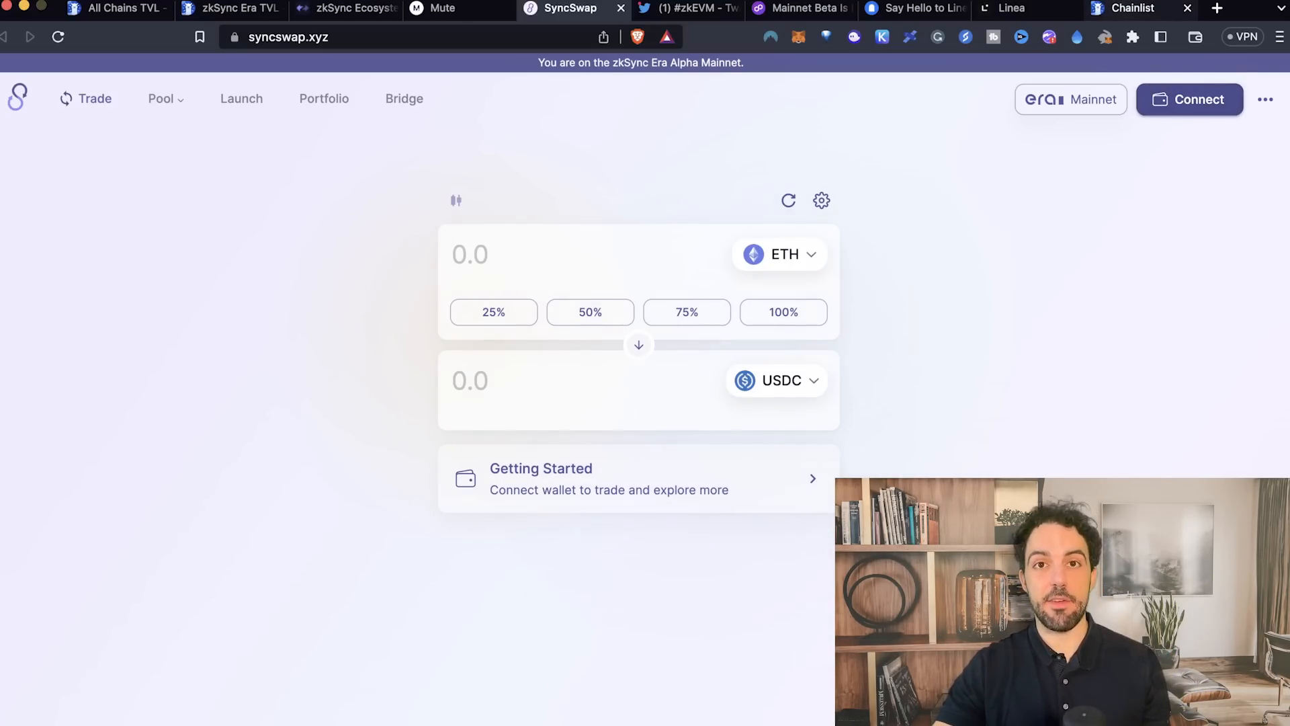
- Search Chainlist for 'zk' to see zkSync Era Mainnet (324) and Polygon zkEVM (1101), then return to SyncSwap
left_click(1128, 10)
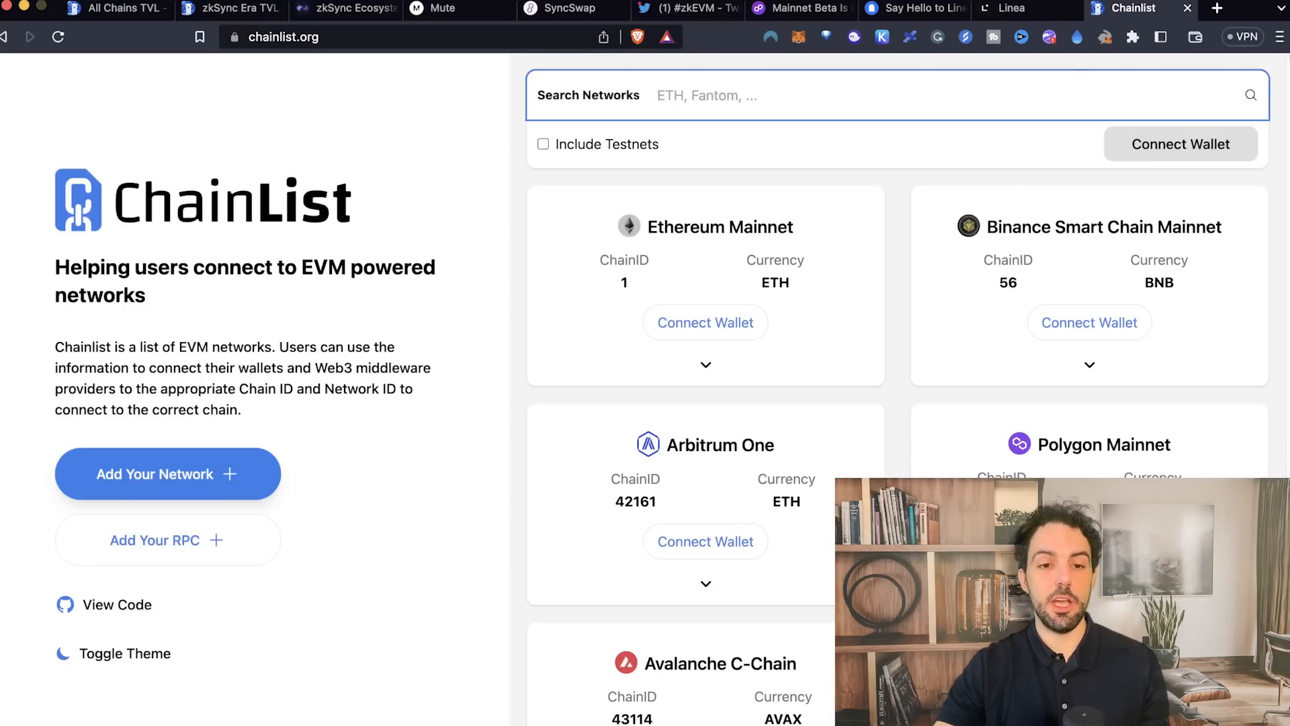
type("zk")
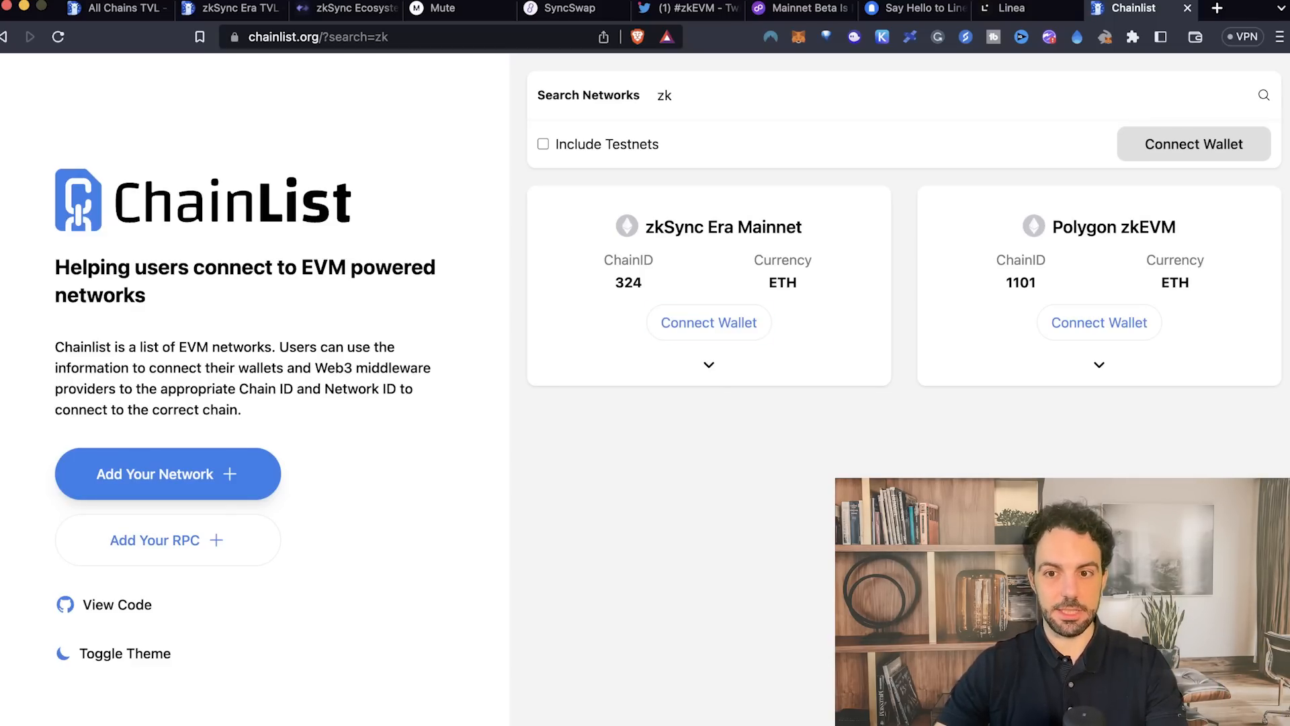
left_click(570, 8)
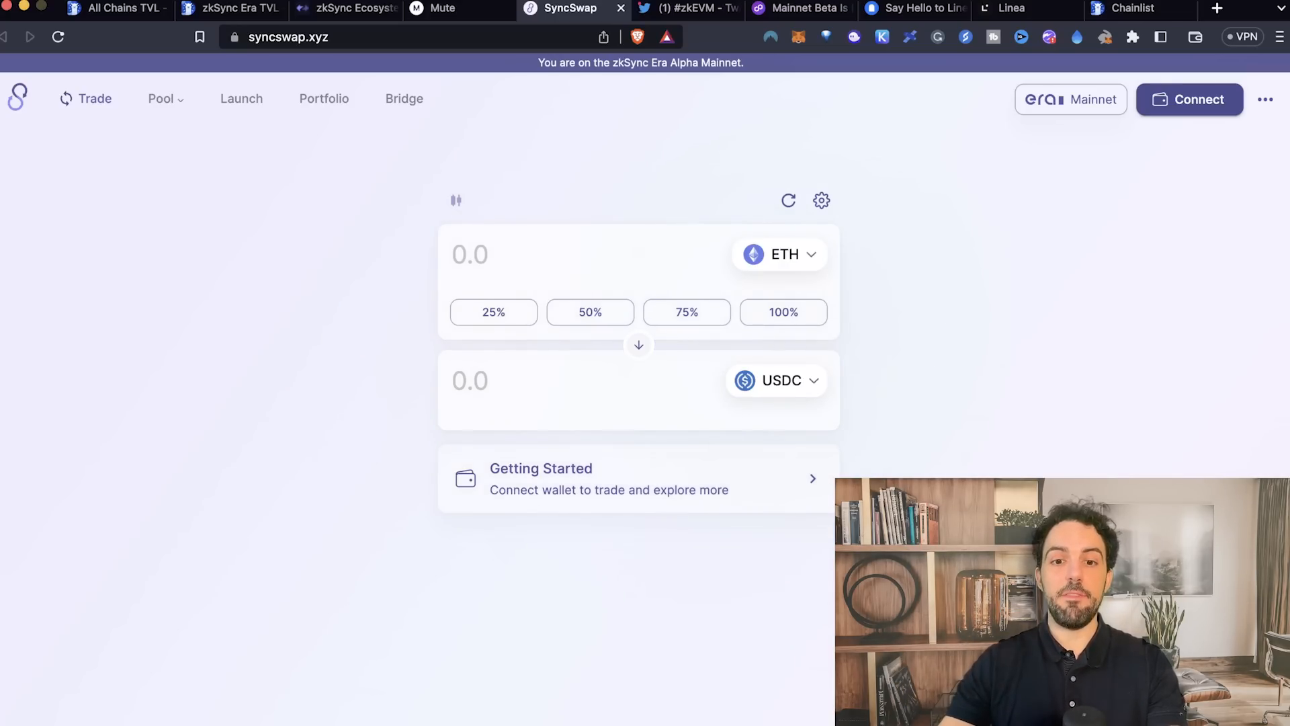
- Filter the zkSync Ecosystem directory to bridges and browse Connext, Celer, LI.FI and Poly Network
left_click(590, 312)
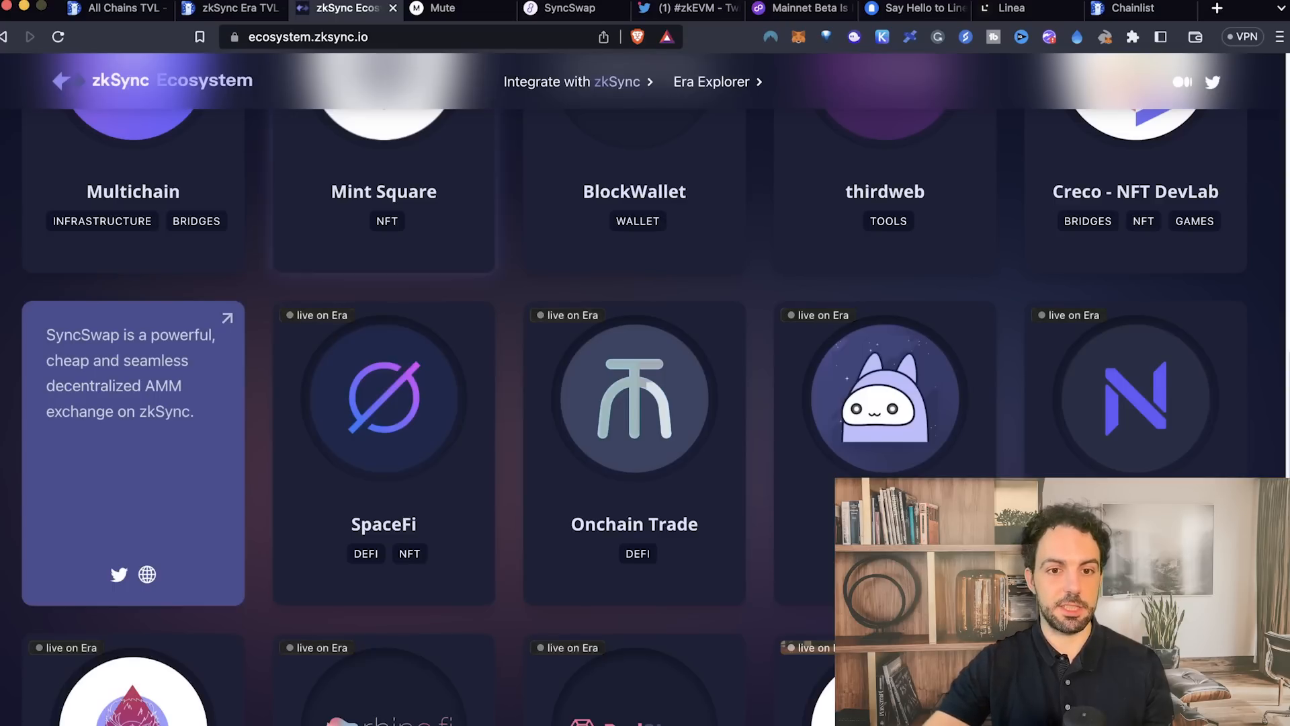
scroll("up", 3)
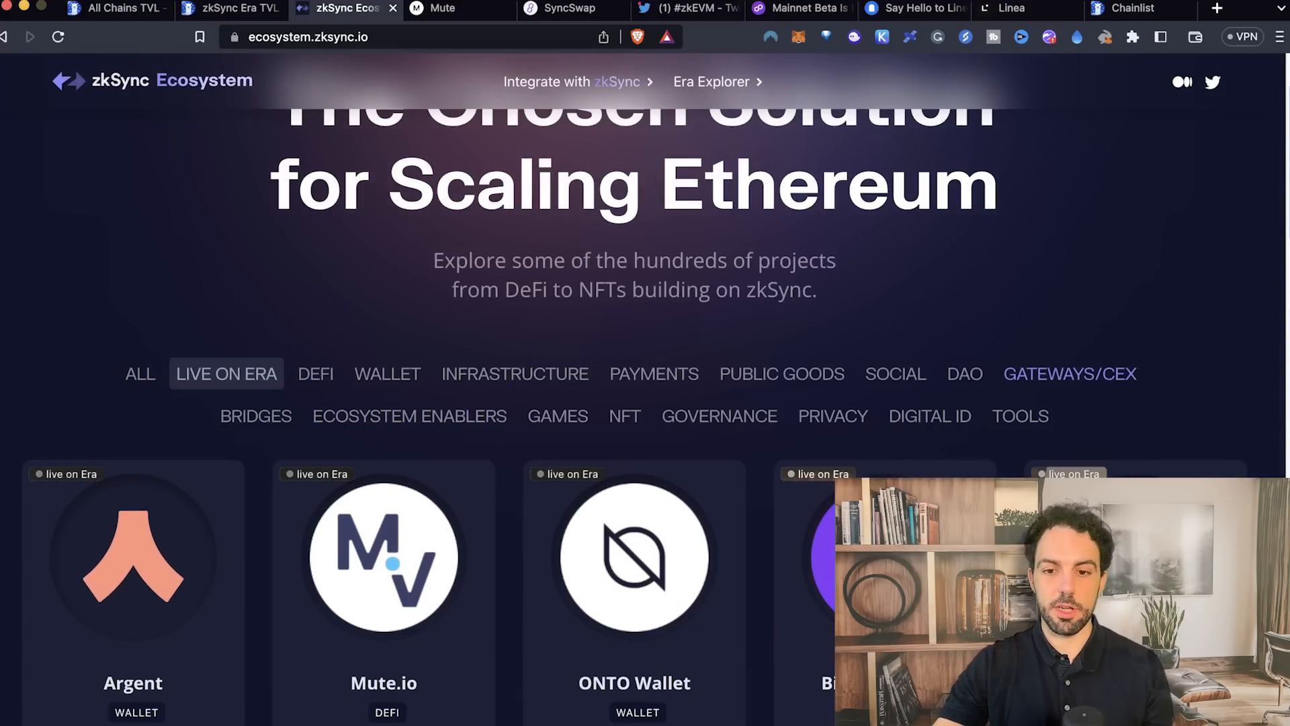
left_click(255, 415)
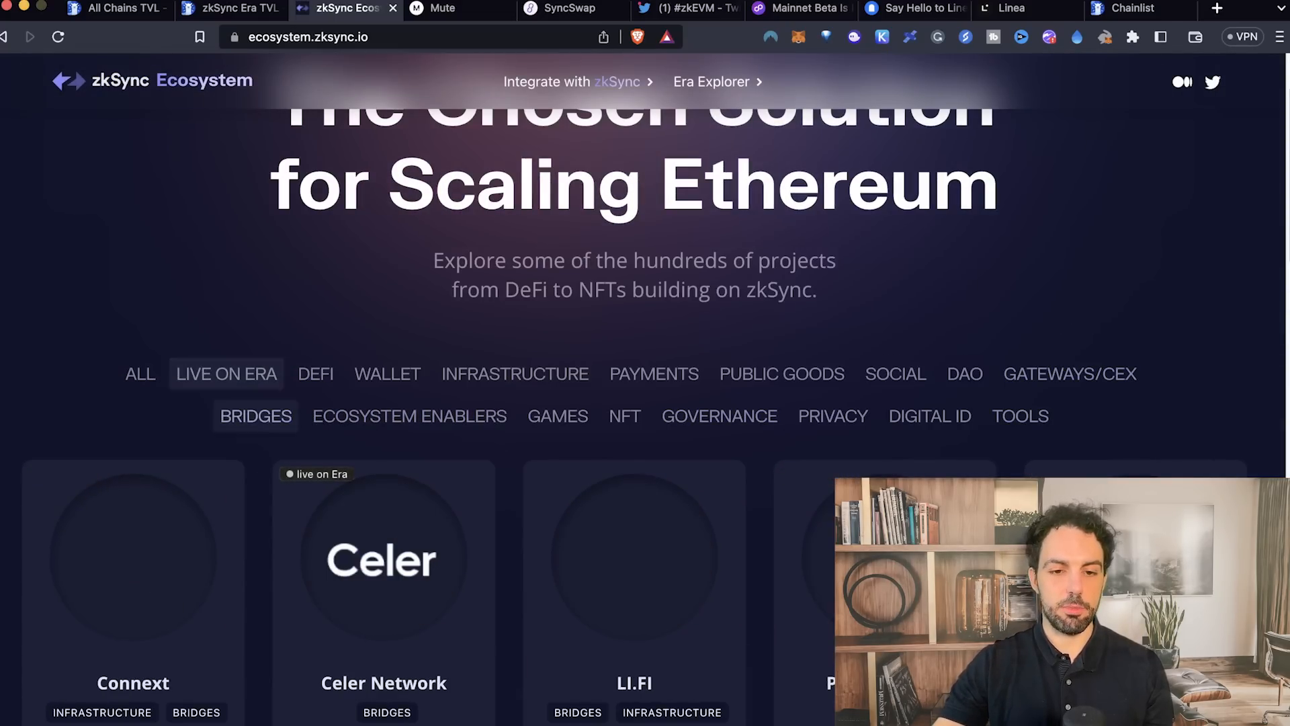
scroll("down", 3)
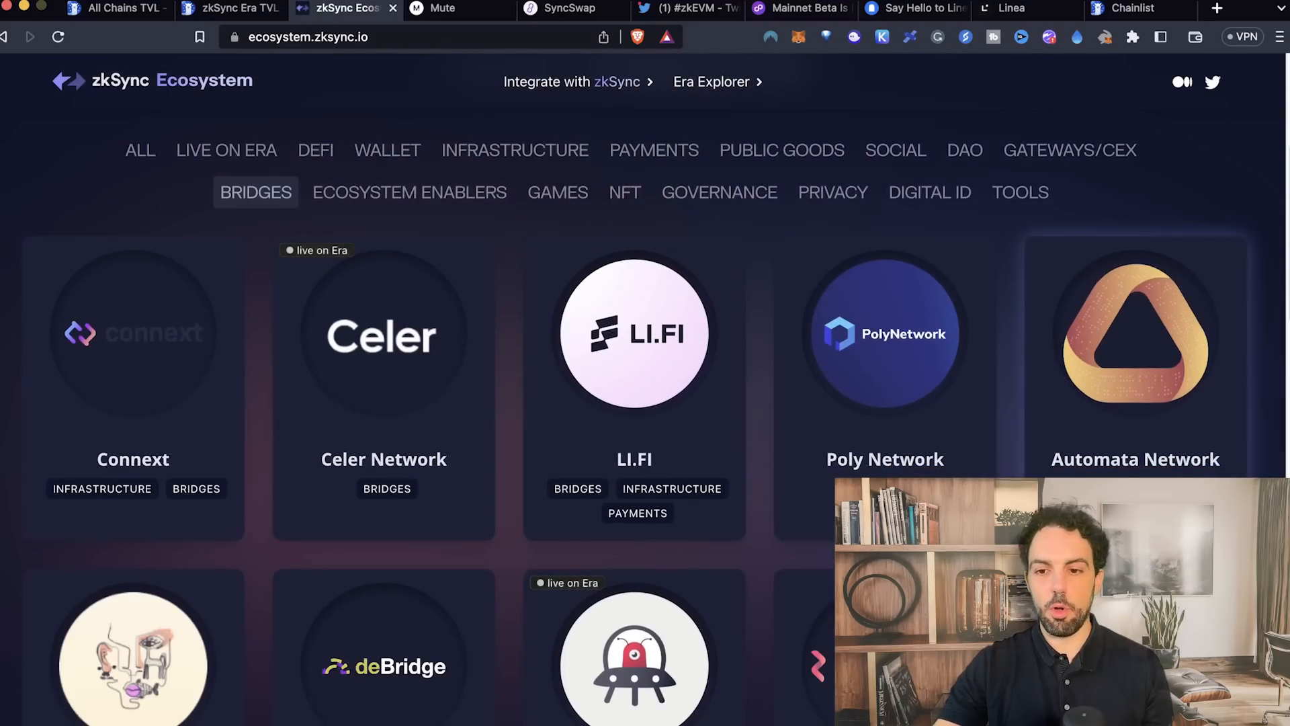
scroll("down", 3)
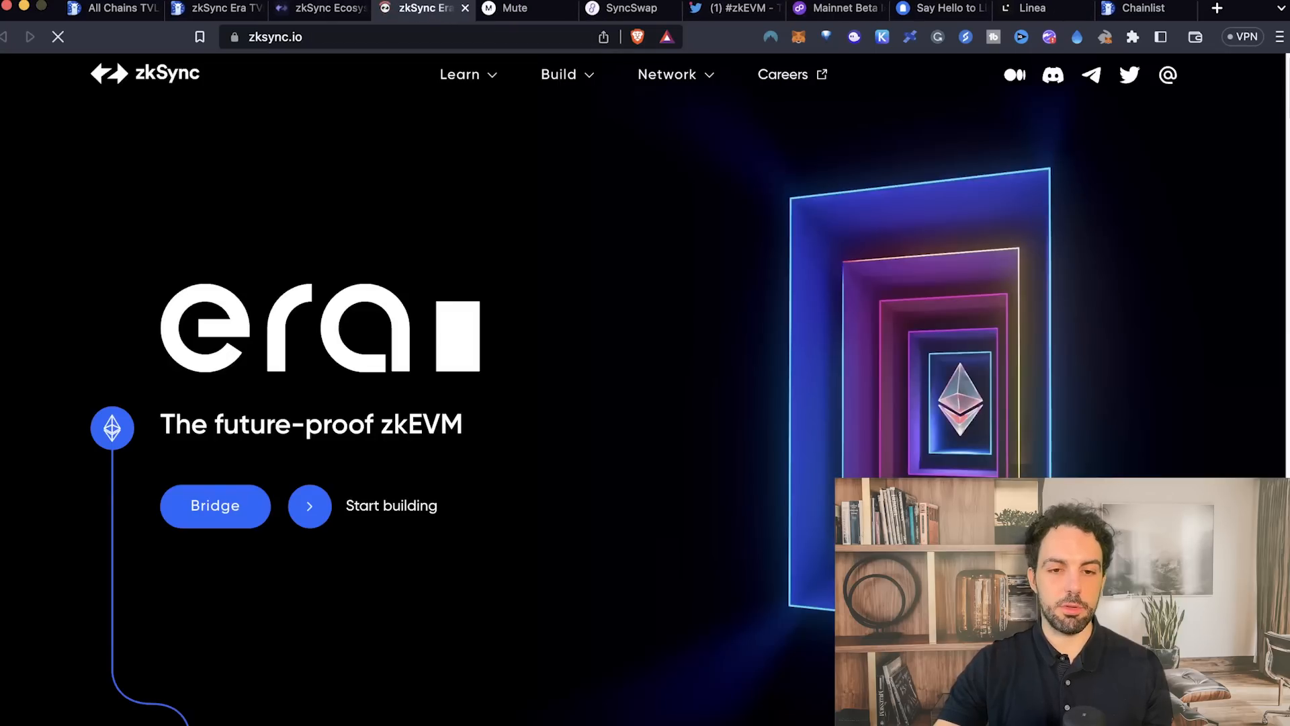
- Open the zkSync Era bridge at bridge.zksync.io with its MetaMask connect option, then return to SyncSwap
left_click(57, 37)
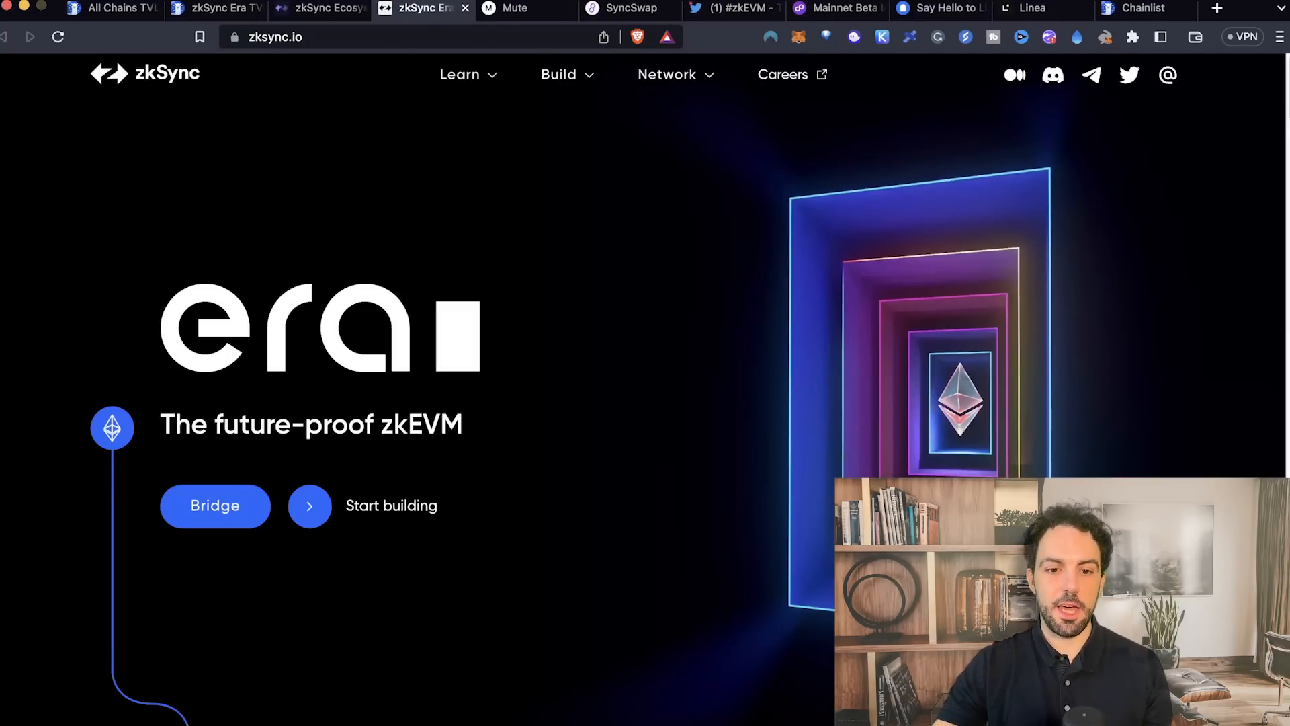
left_click(215, 505)
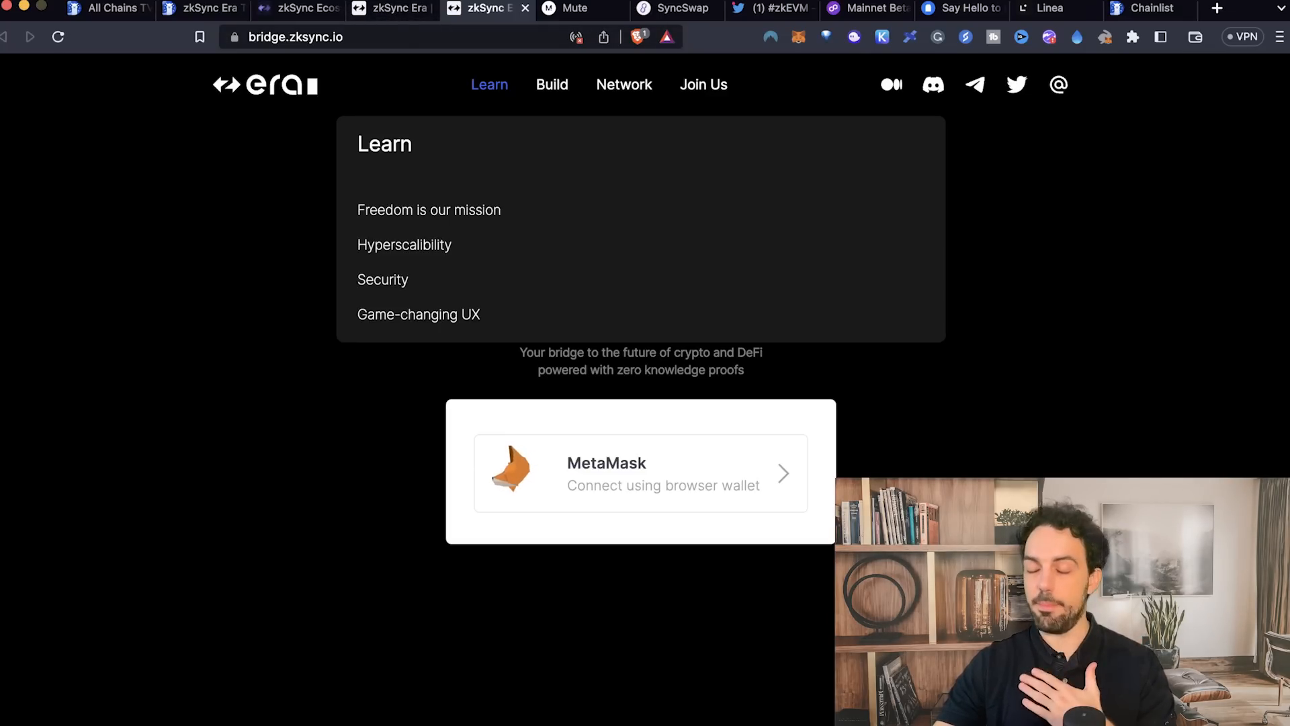
left_click(675, 8)
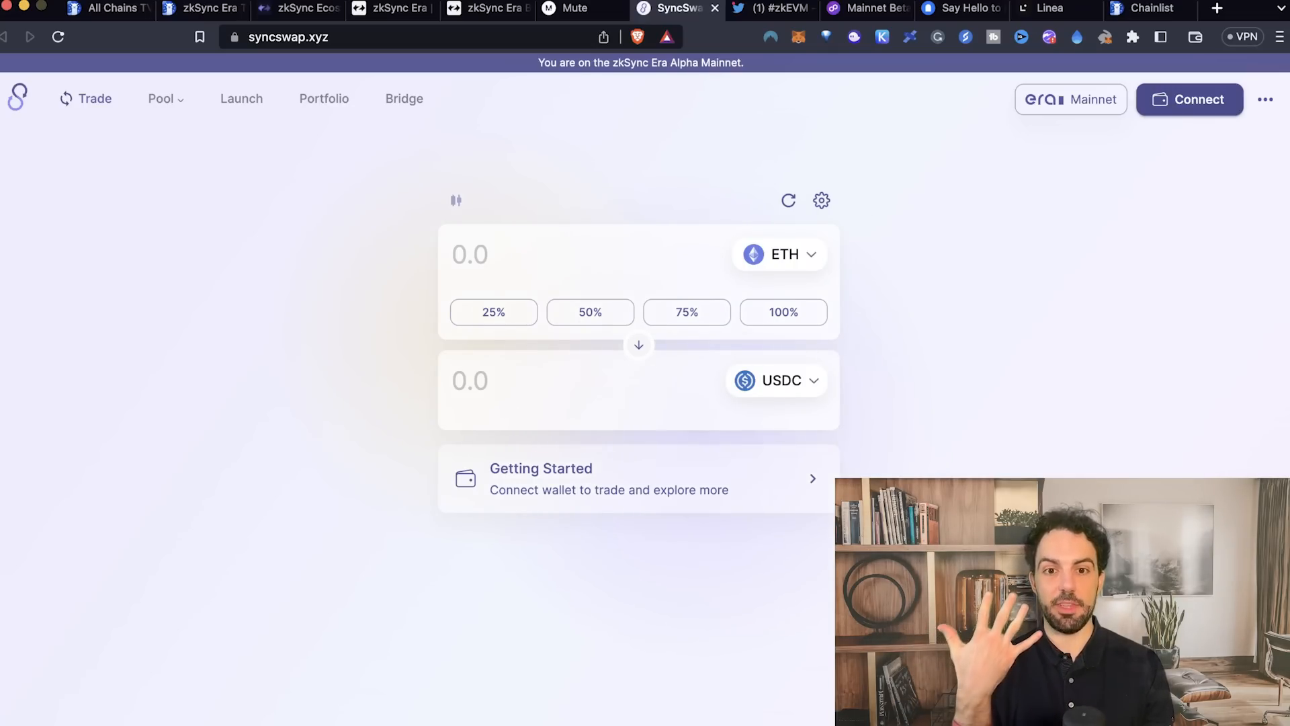
- Flip between the Era bridge, SyncSwap and Mute DeFi platform pages to compare them
left_click(296, 9)
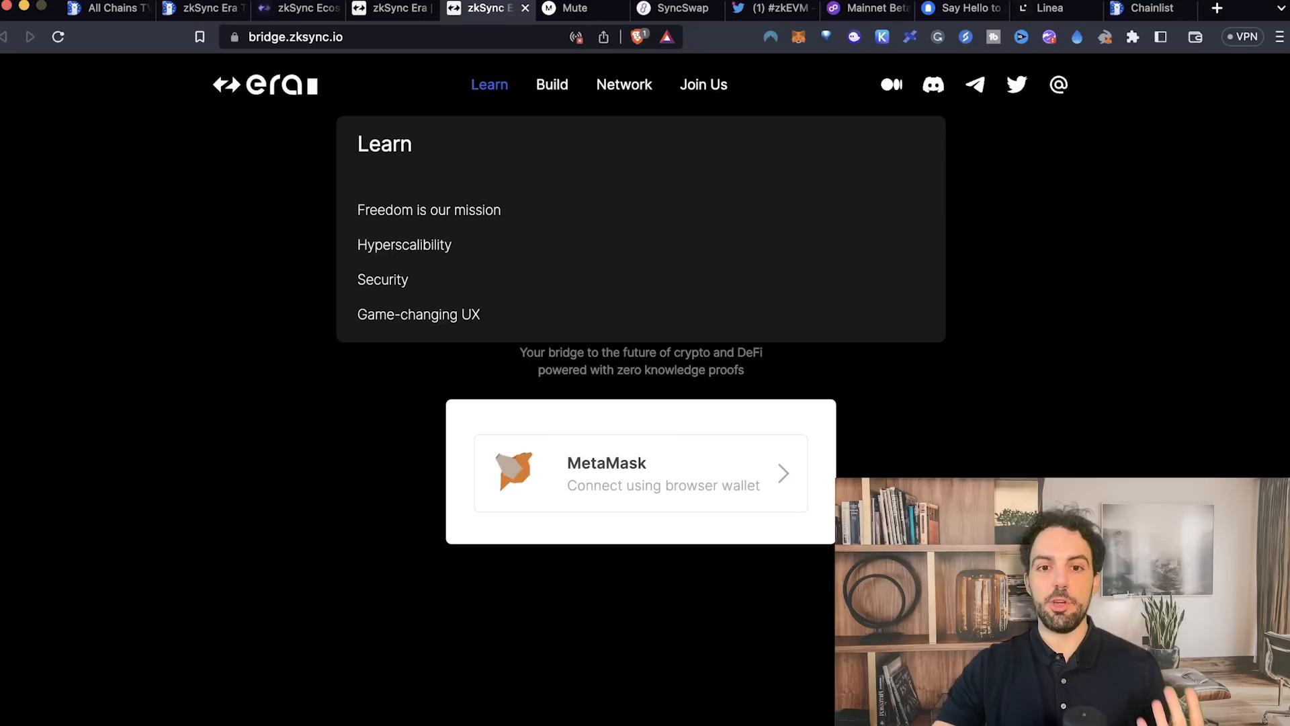
left_click(675, 9)
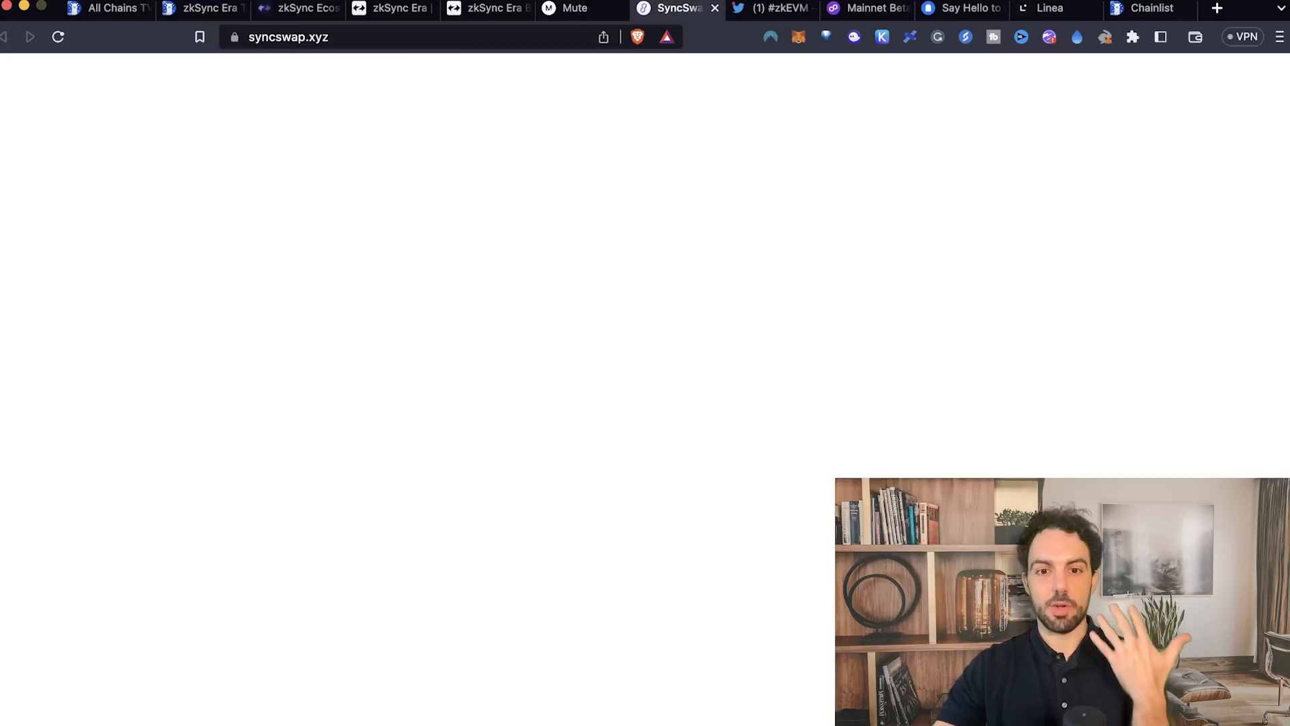
left_click(574, 8)
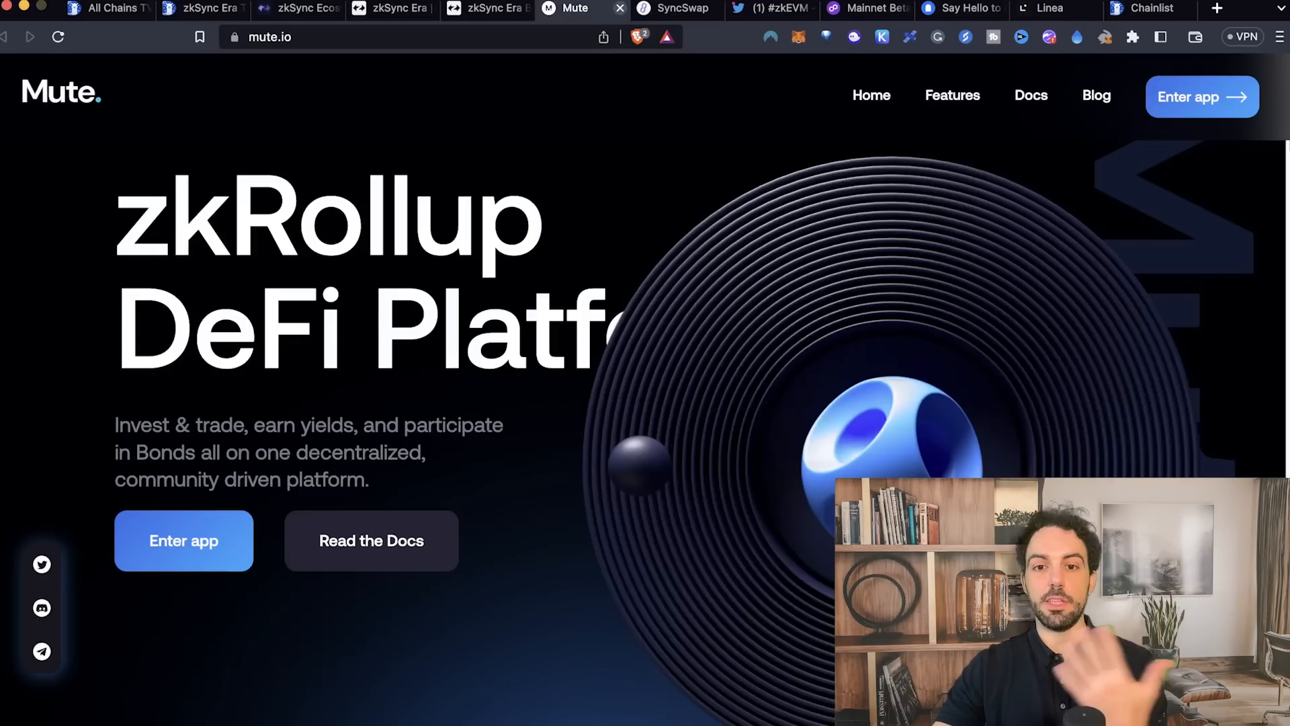
left_click(675, 8)
type("met")
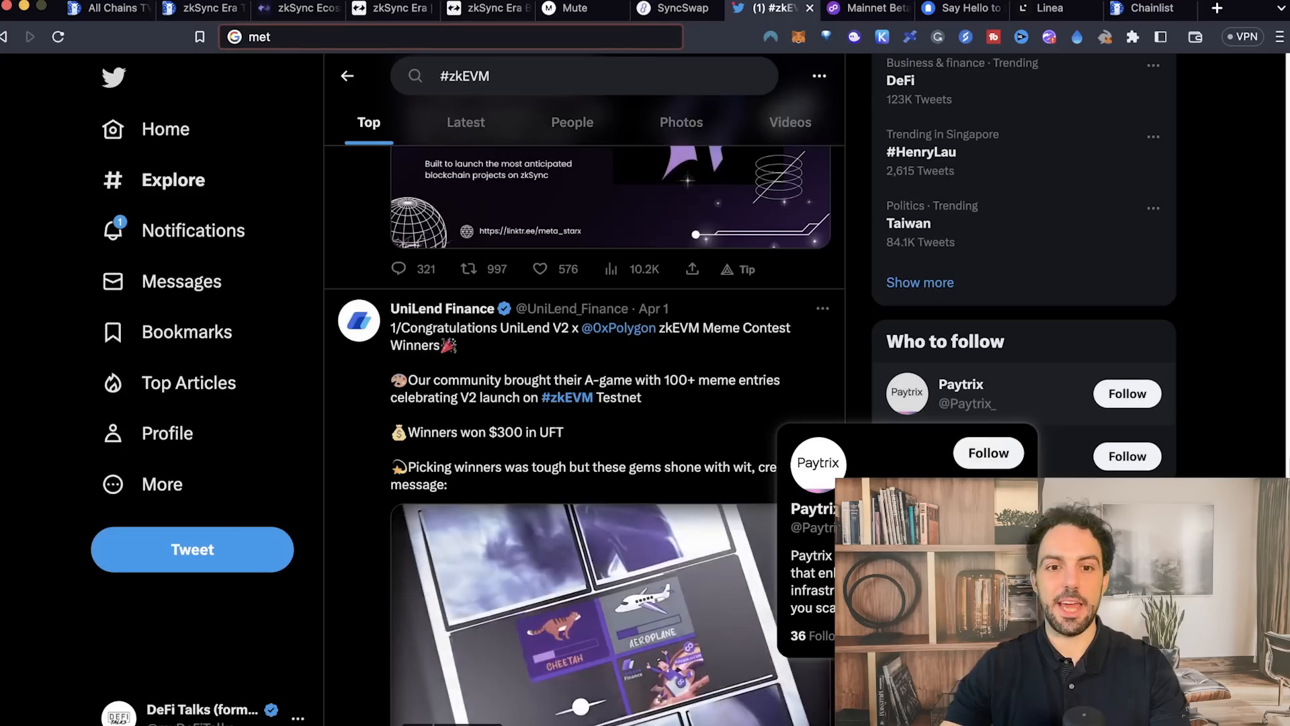
- Switch from the Twitter #zkEVM search to the Polygon zkEVM Mainnet Beta is Live blog post
left_click(864, 10)
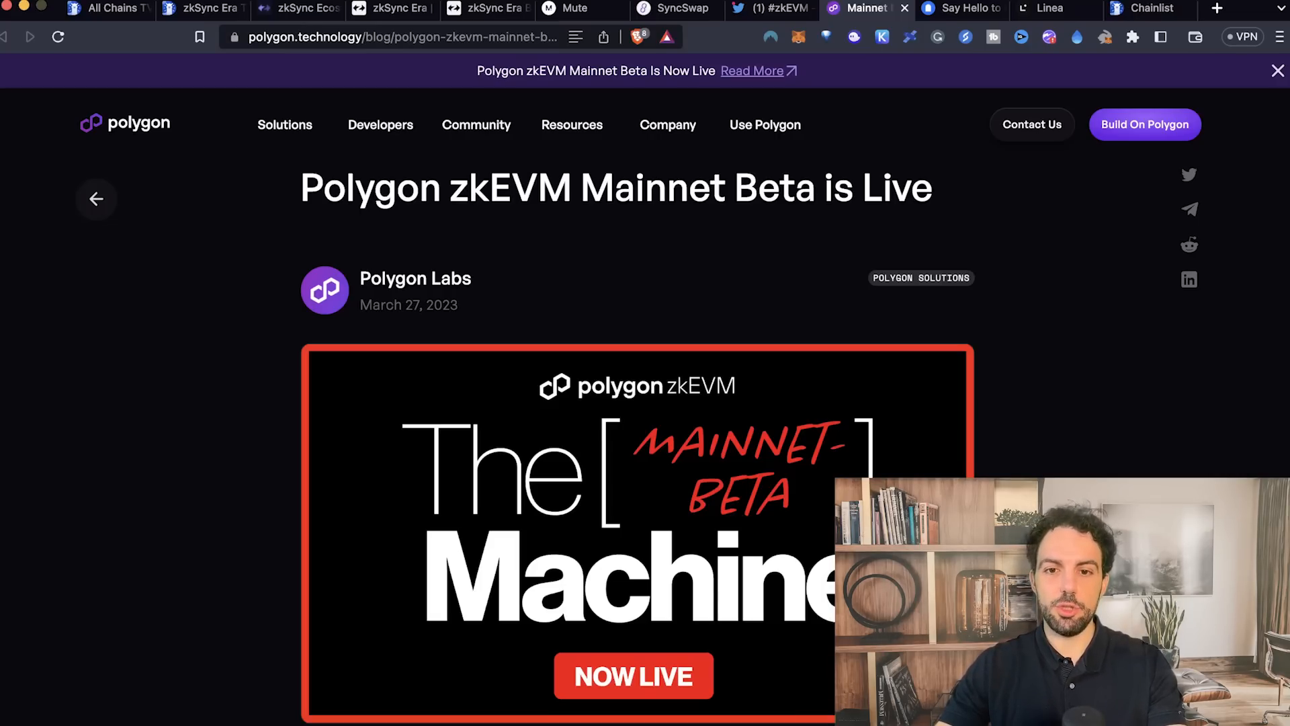
- Read through the zkEVM Mainnet Beta post's feature list and Integrations at Launch section, returning to the top
scroll("down", 3)
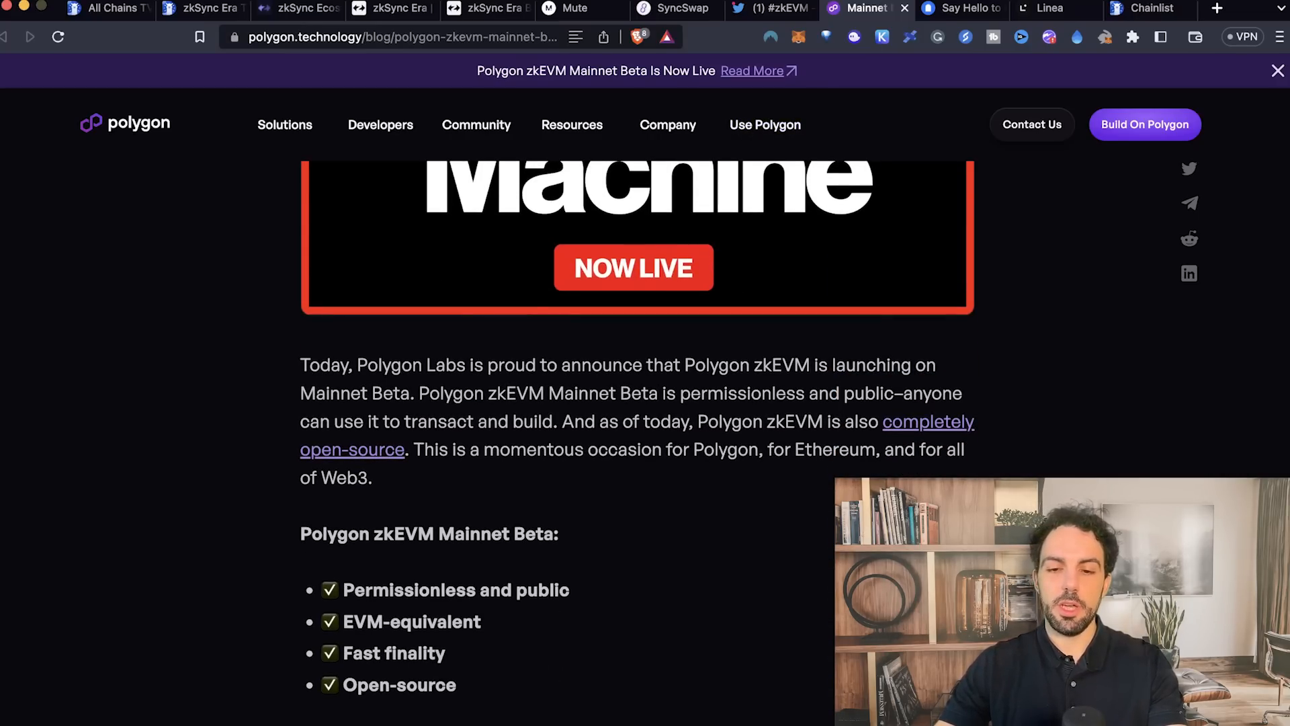
scroll("down", 3)
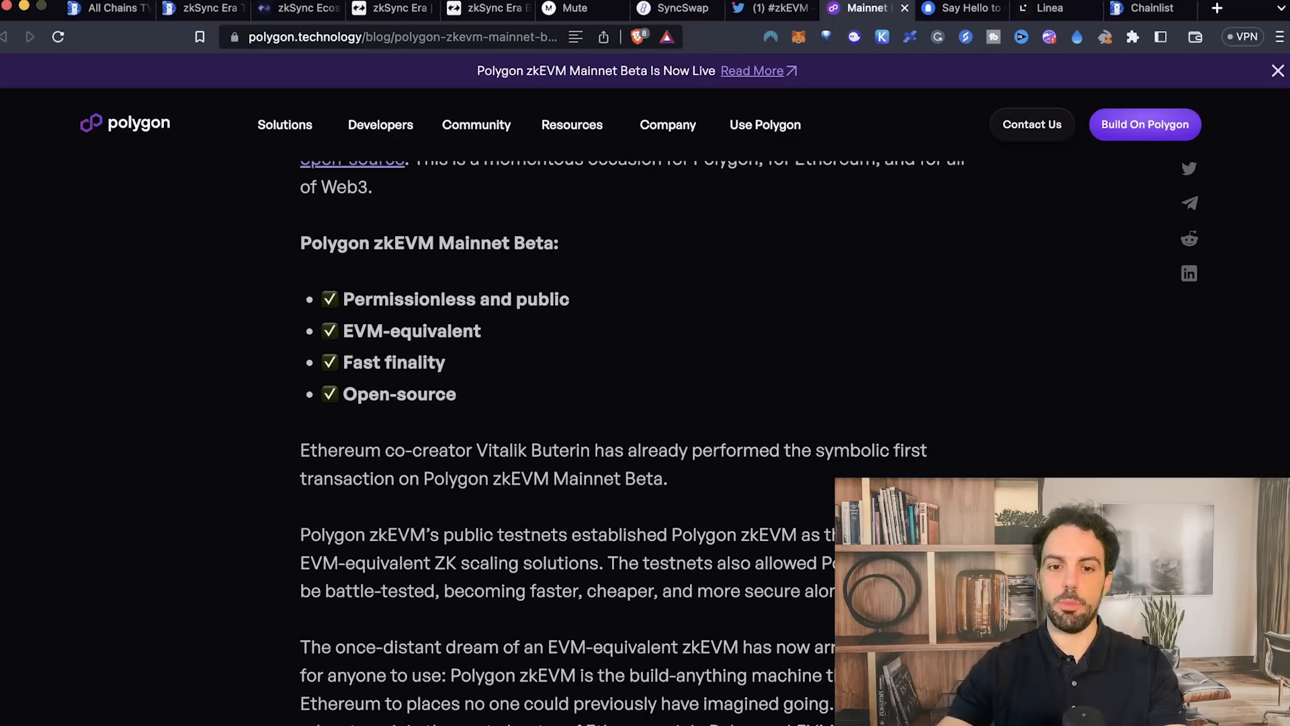
scroll("down", 3)
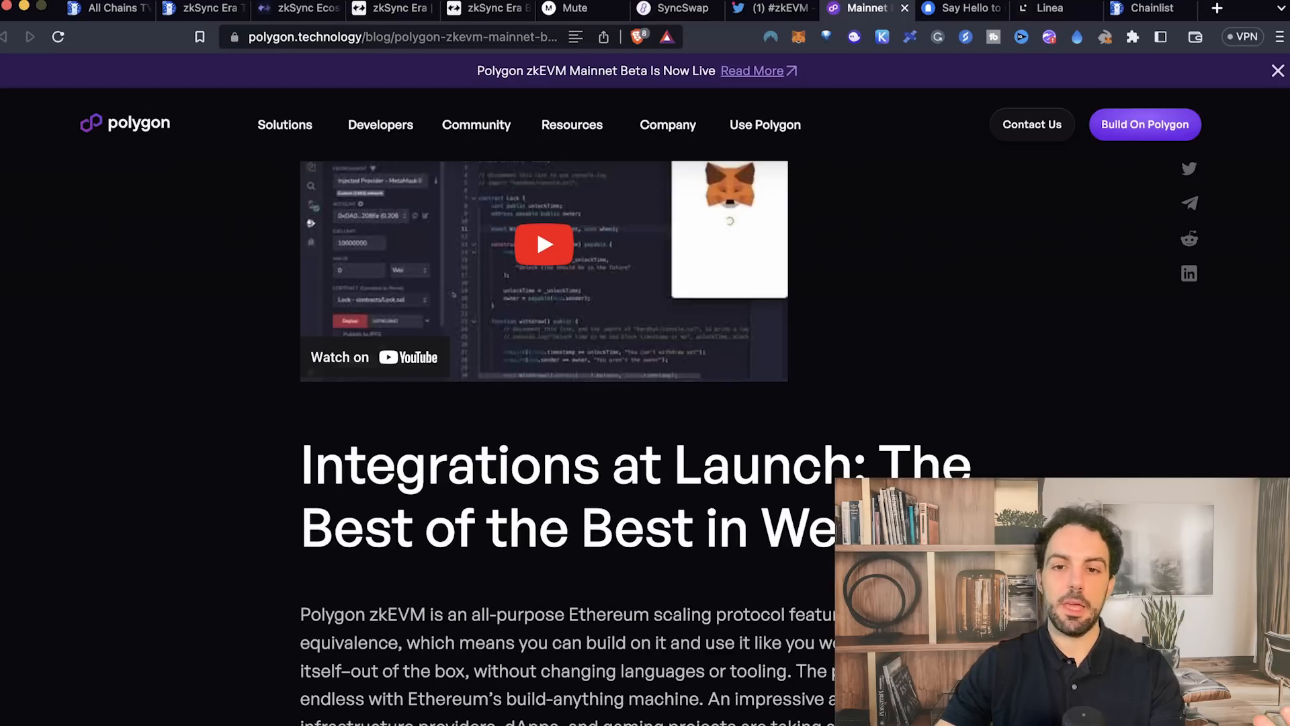
left_click(763, 123)
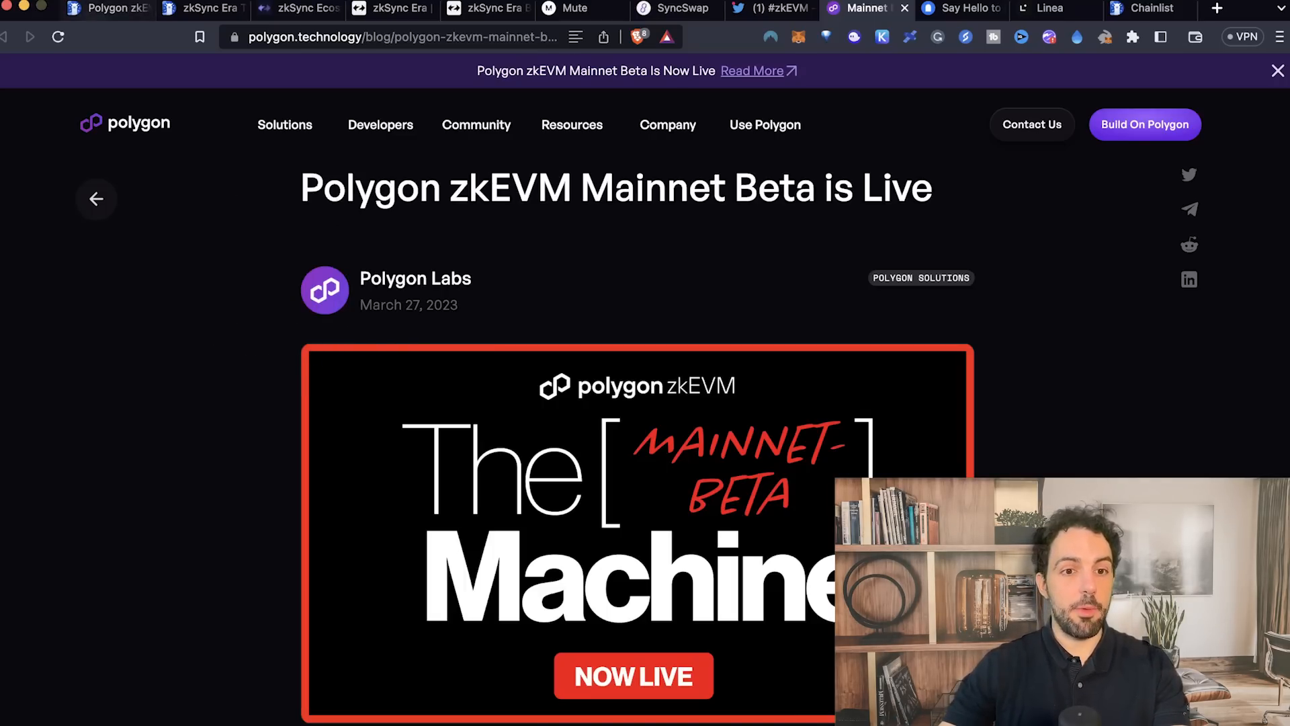
left_click(107, 10)
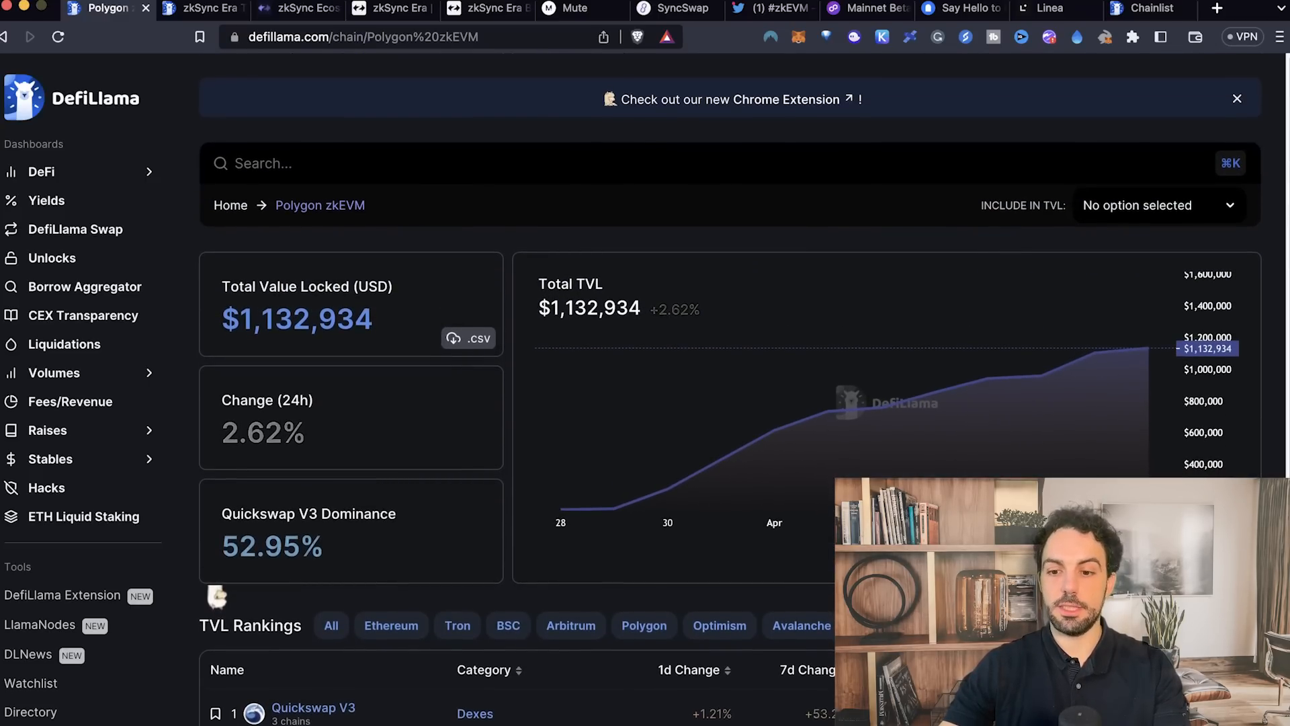
scroll("down", 3)
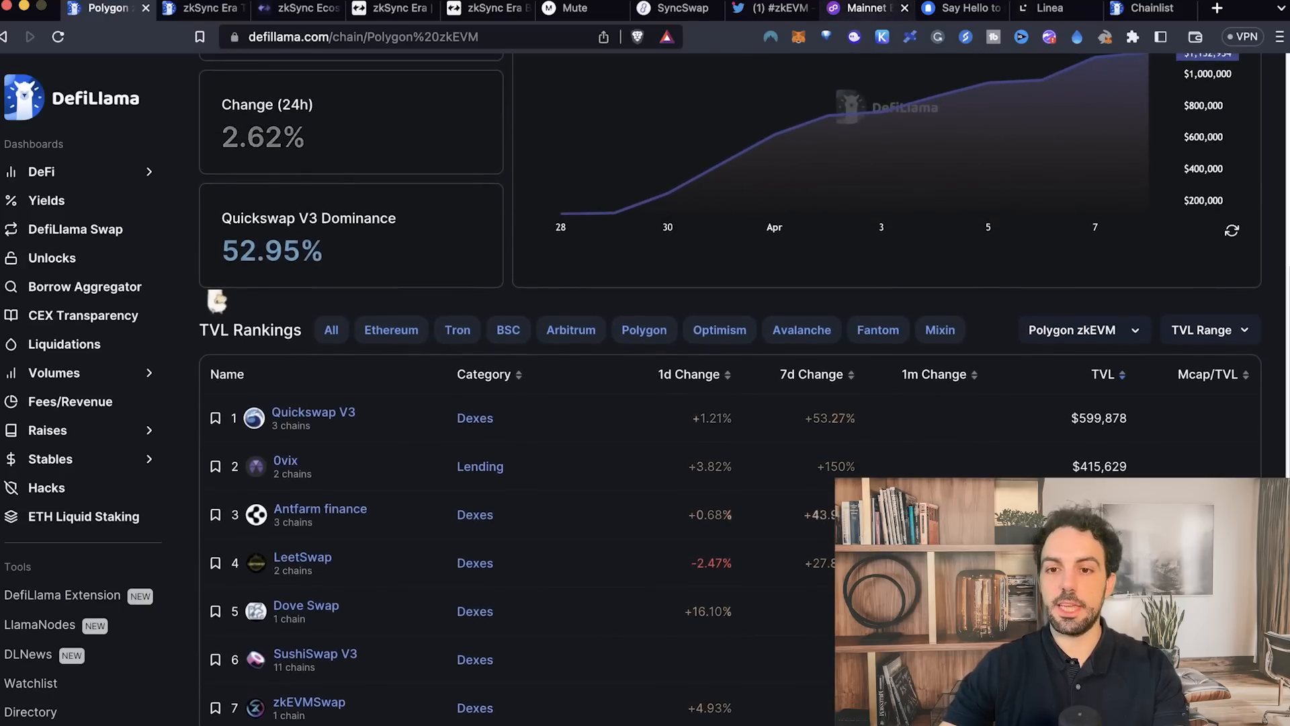
left_click(862, 8)
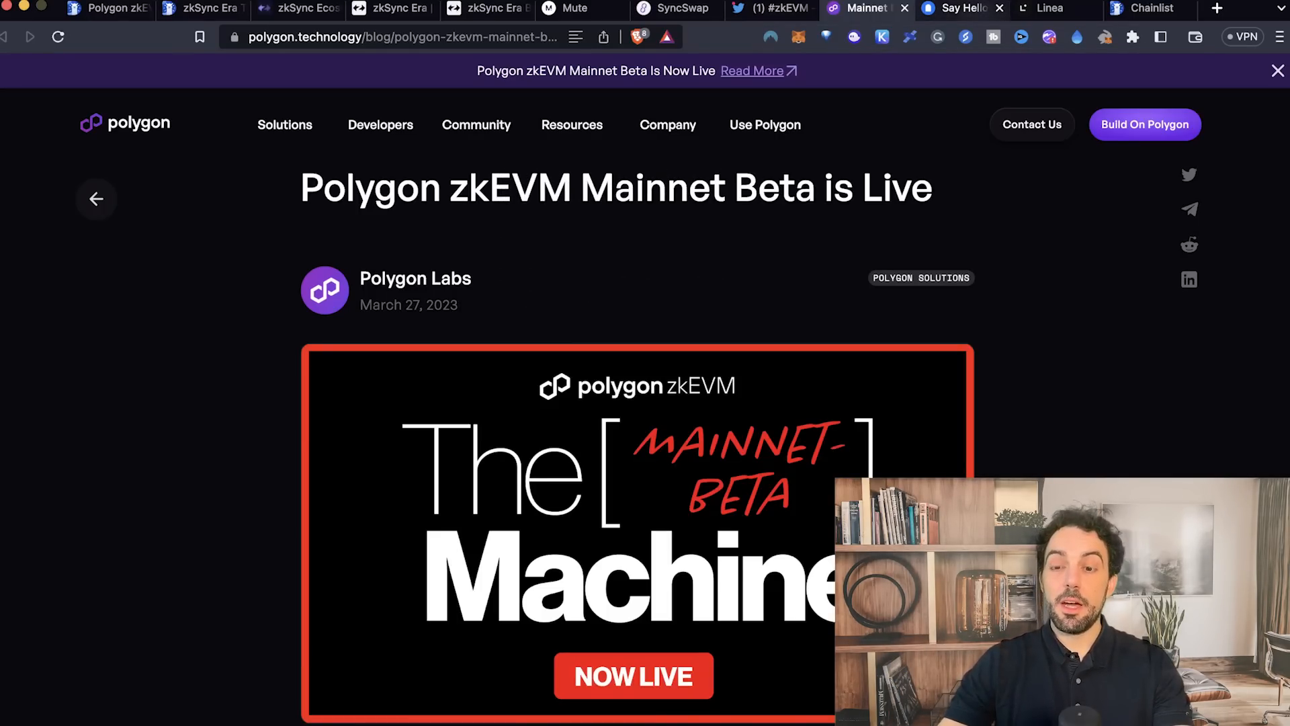
- Switch to the Mirror post 'Say Hello to Linea, a Developer Friendly zk-Rollup, Powered by ConsenSys'
left_click(959, 8)
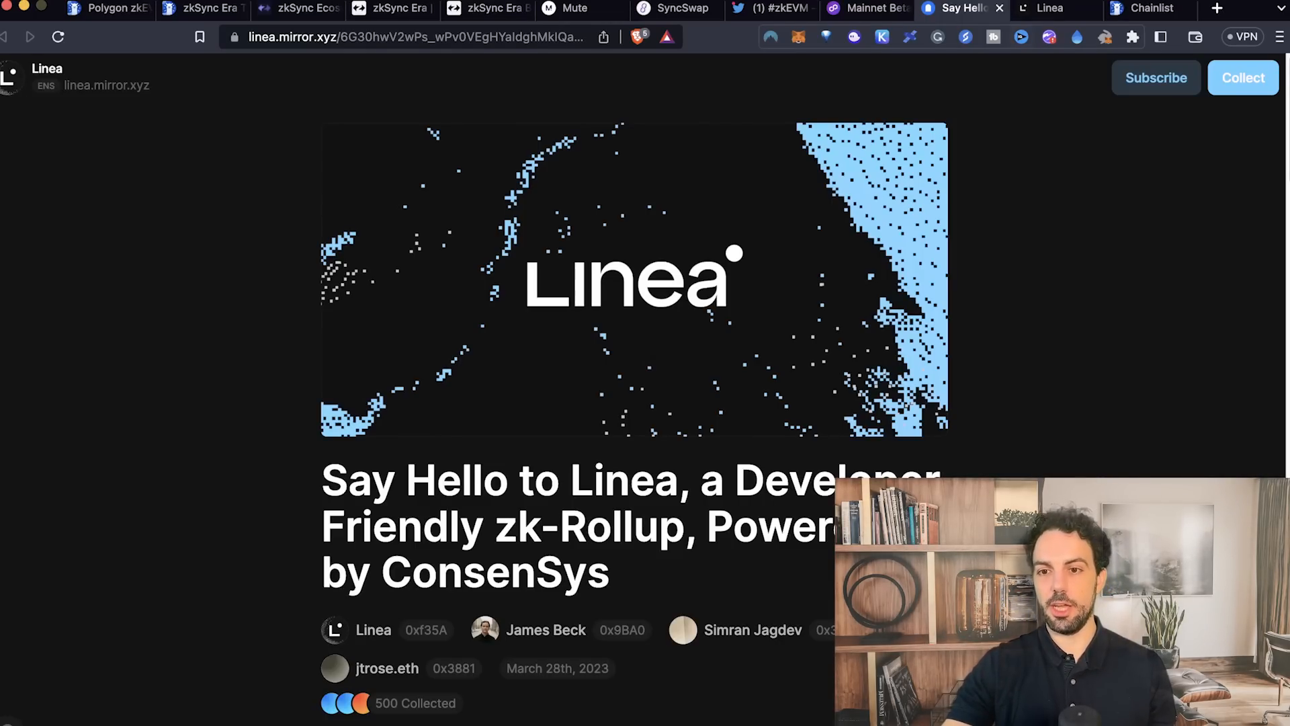
- Leave the Mirror launch article for the Linea homepage tab (linea.build)
left_click(1050, 10)
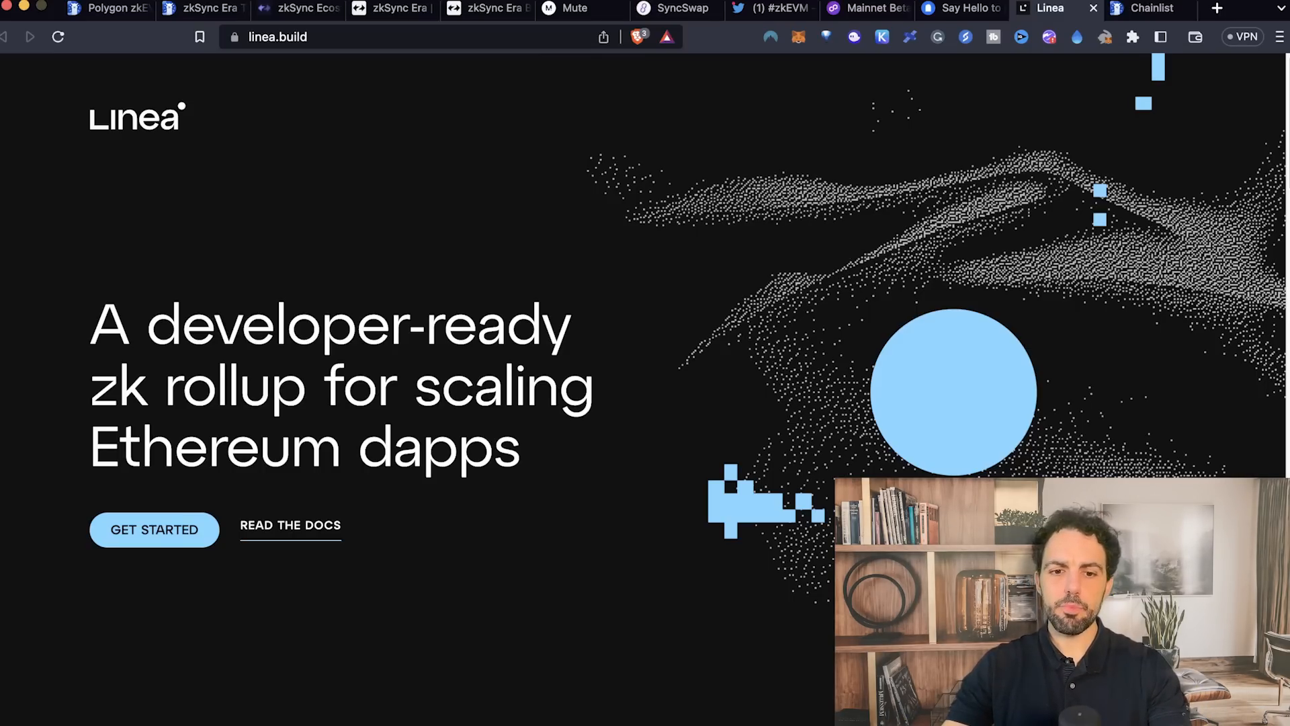
- Scroll linea.build down to the developer tools cards for MetaMask, Infura, Truffle and Besu
scroll("down", 3)
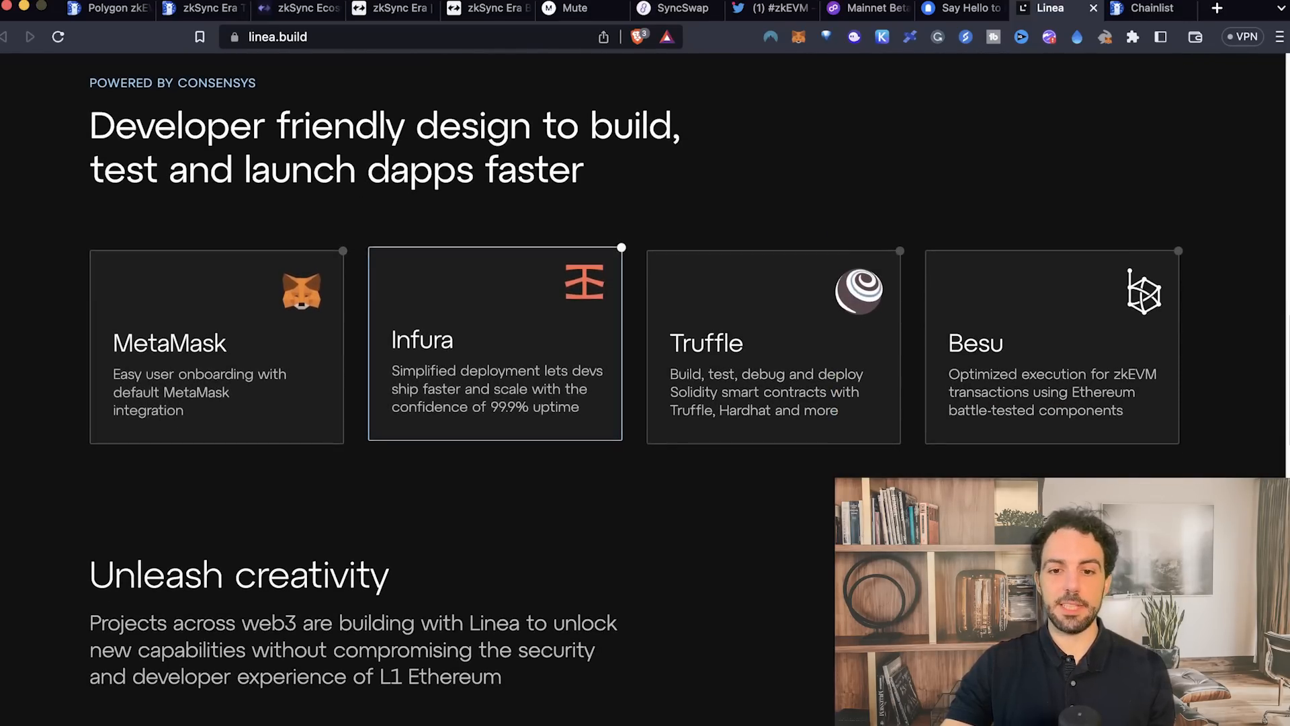
scroll("down", 3)
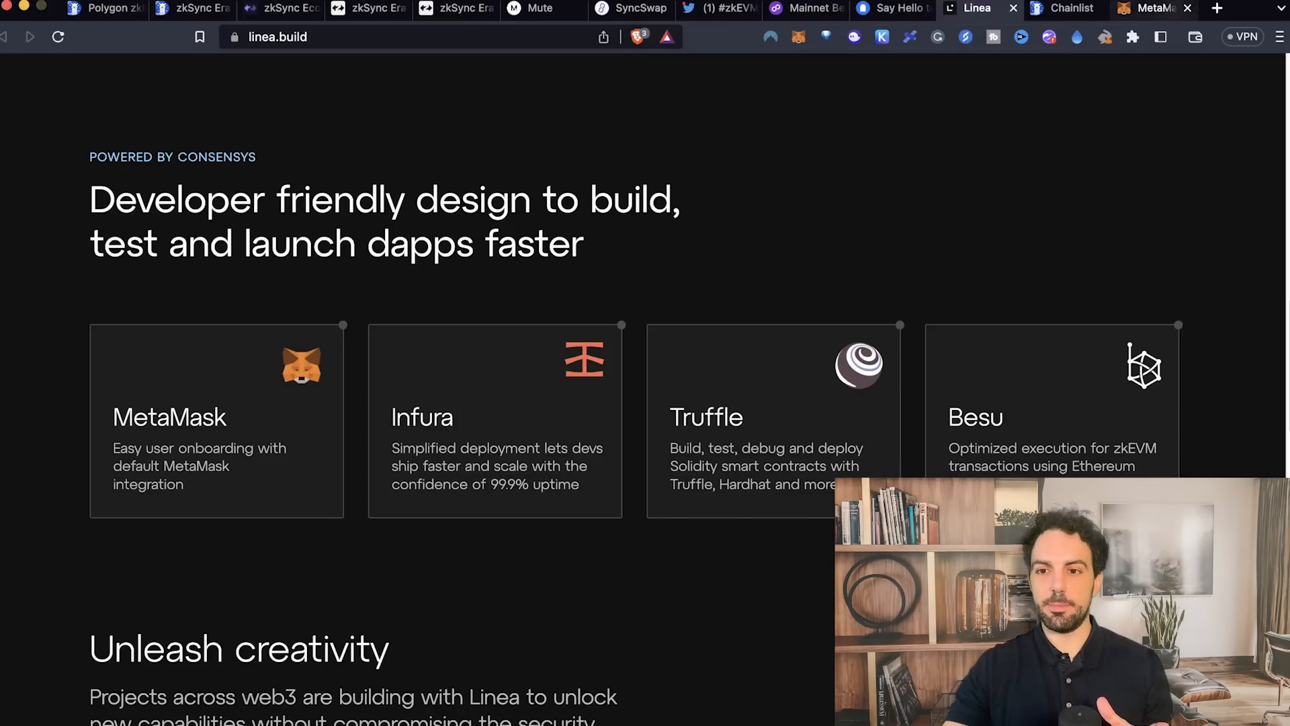
left_click(1151, 8)
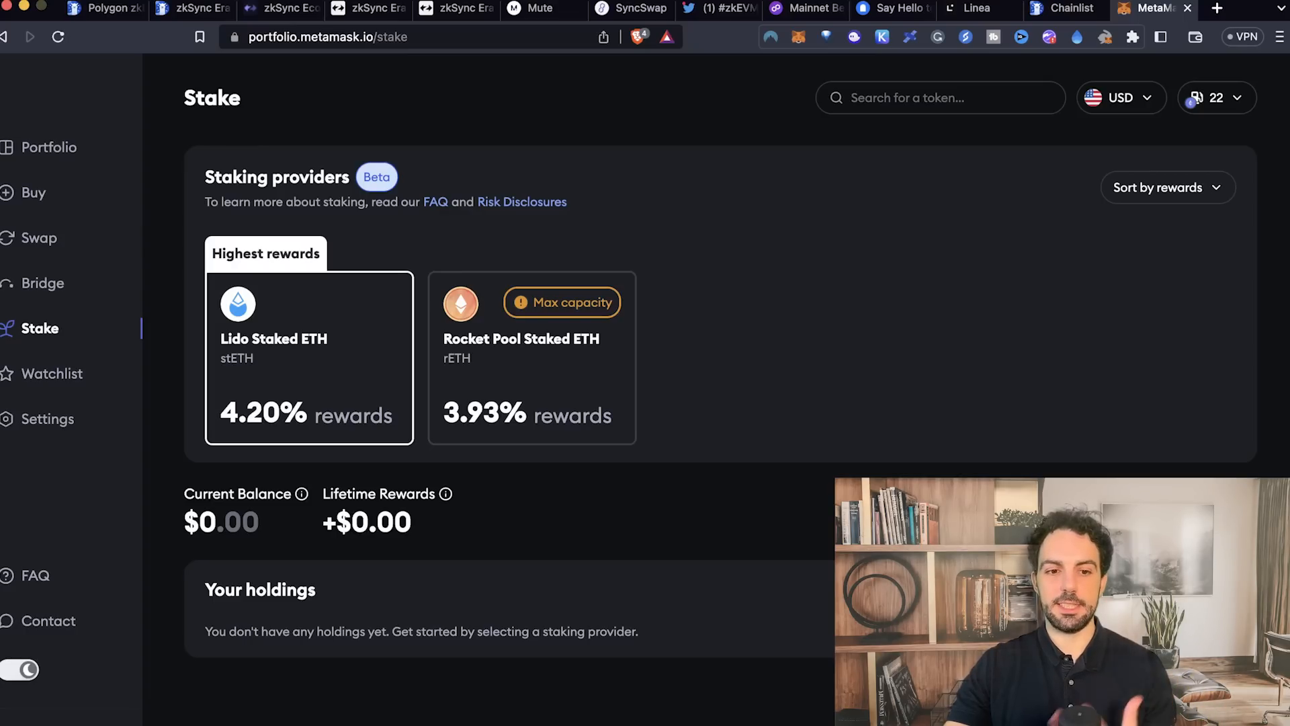
left_click(43, 282)
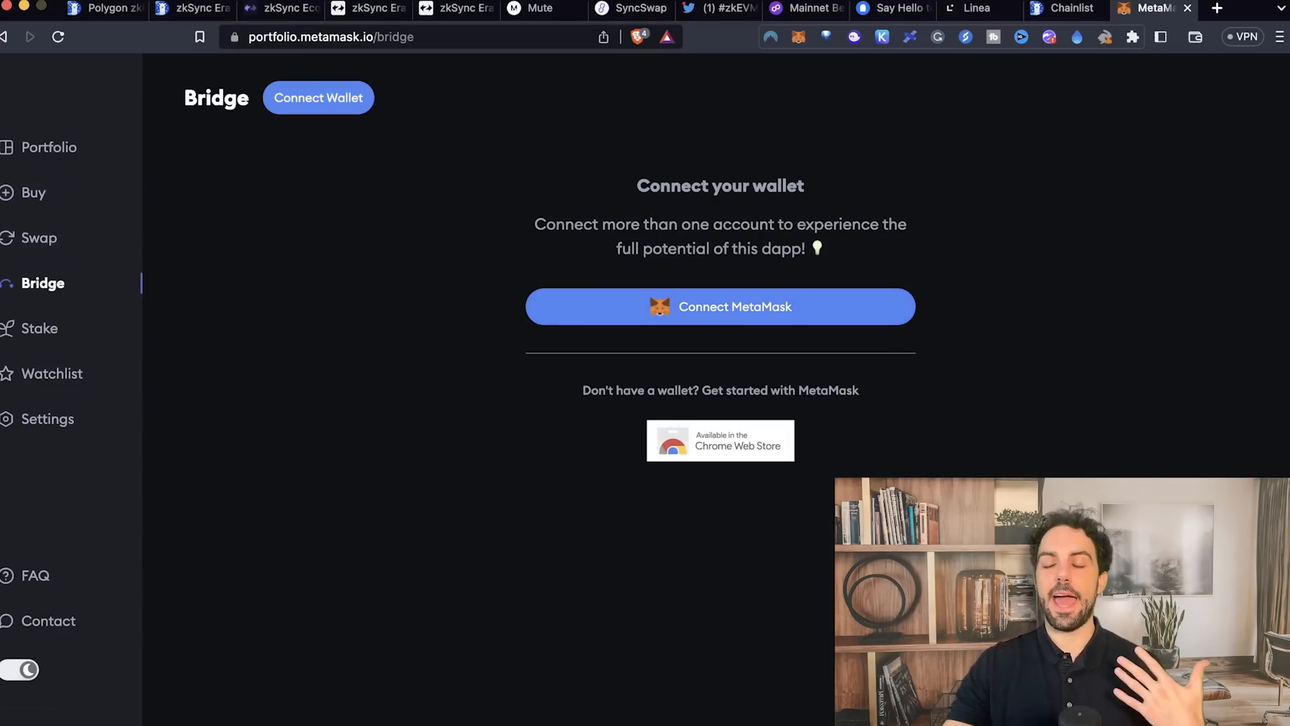
left_click(34, 192)
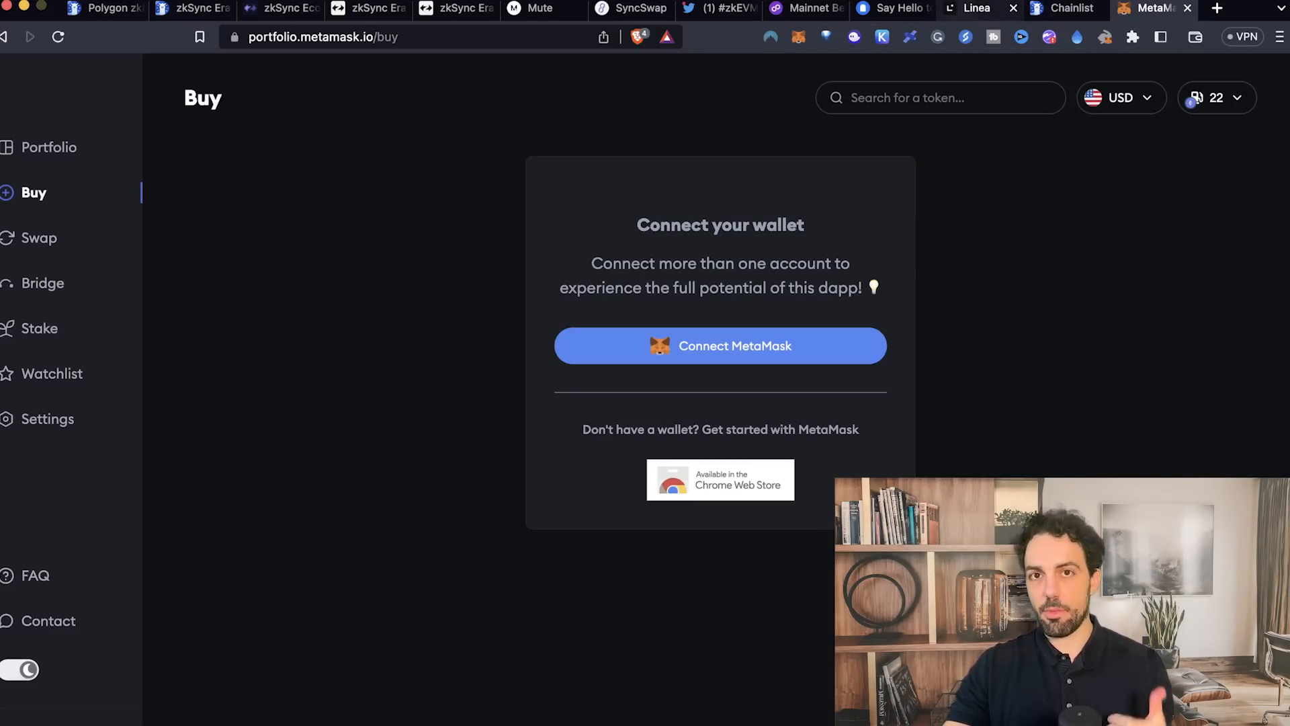
left_click(978, 9)
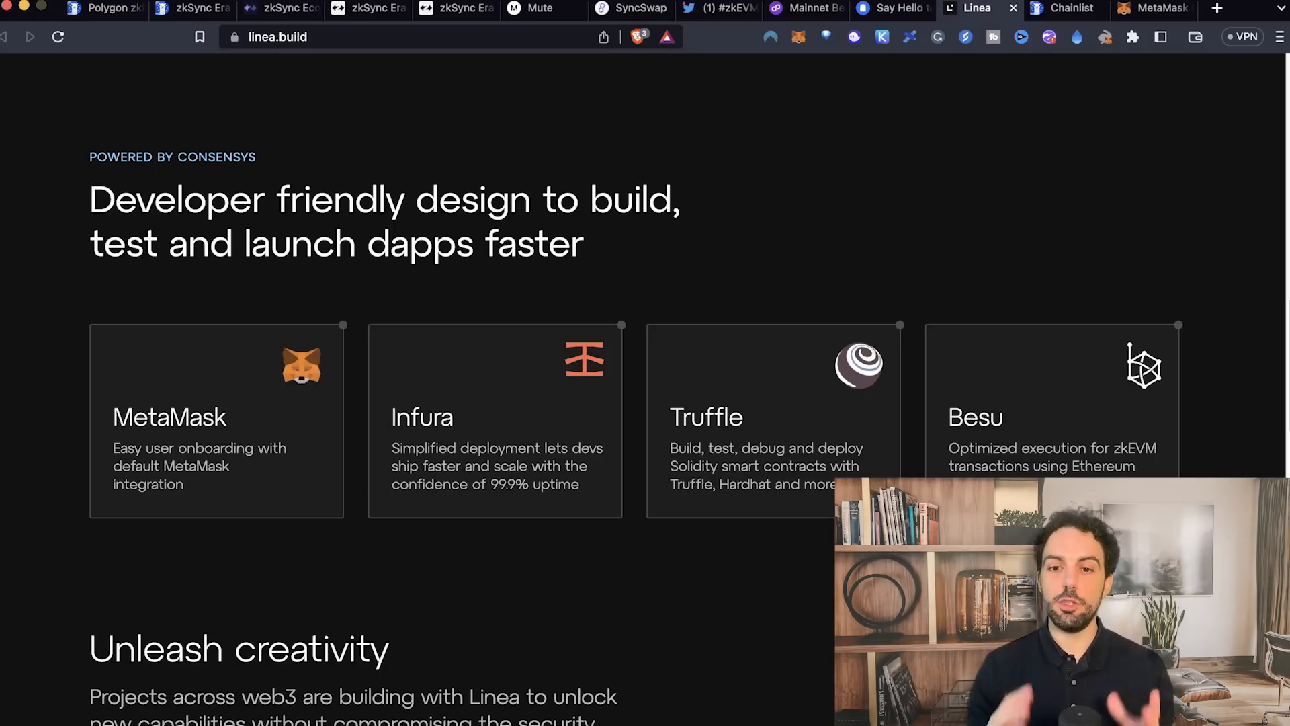
- Return linea.build to its zk rollup hero, then bring MetaMask Portfolio's Buy page forward
scroll("up", 3)
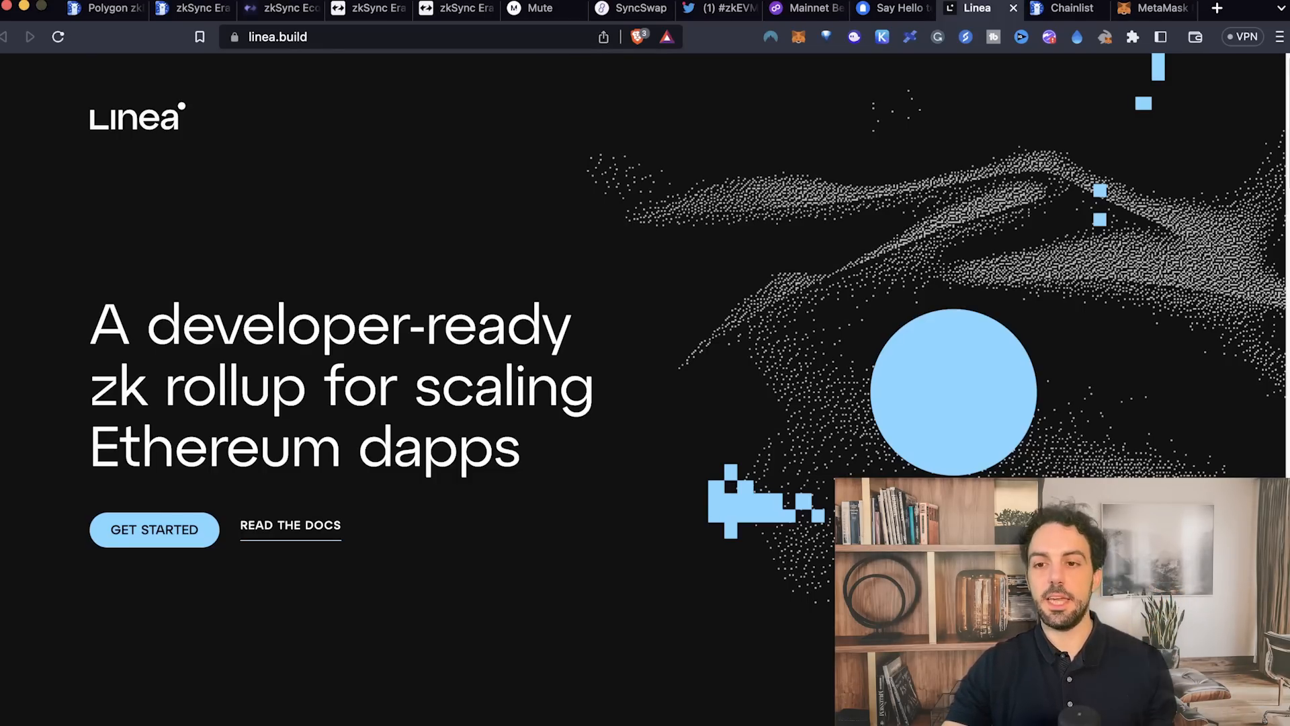
left_click(1152, 9)
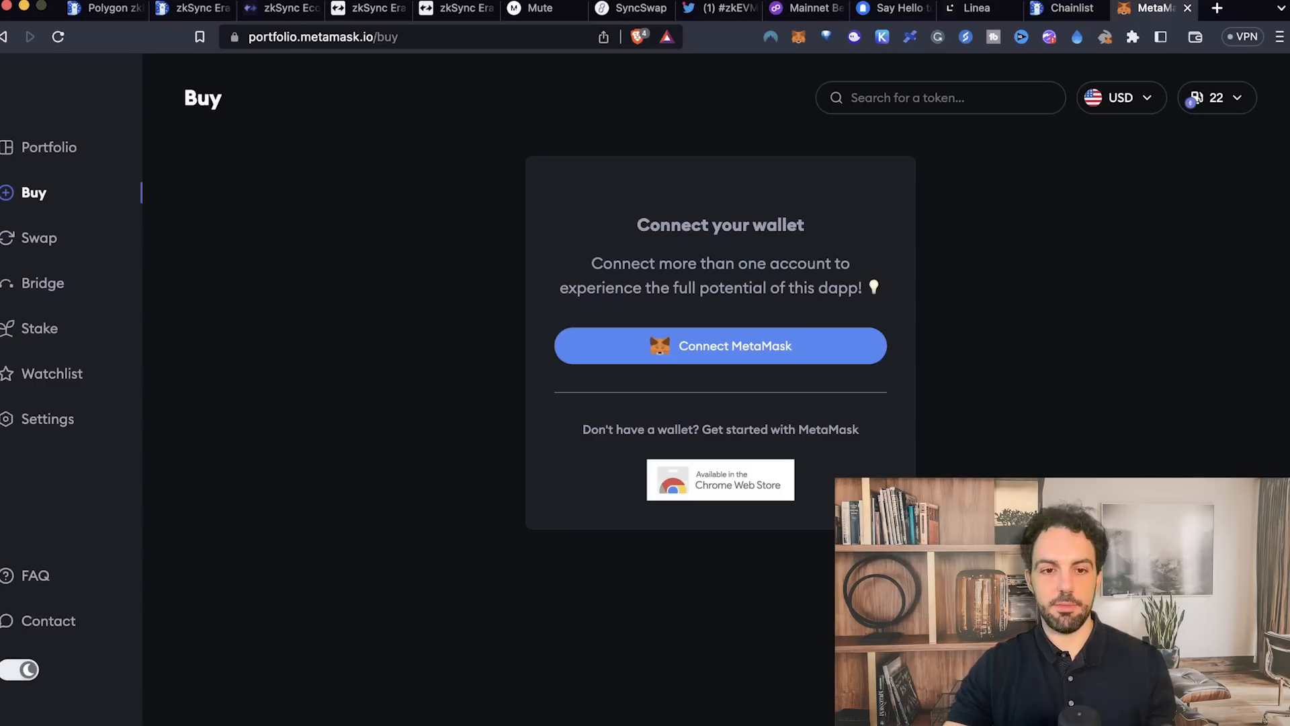